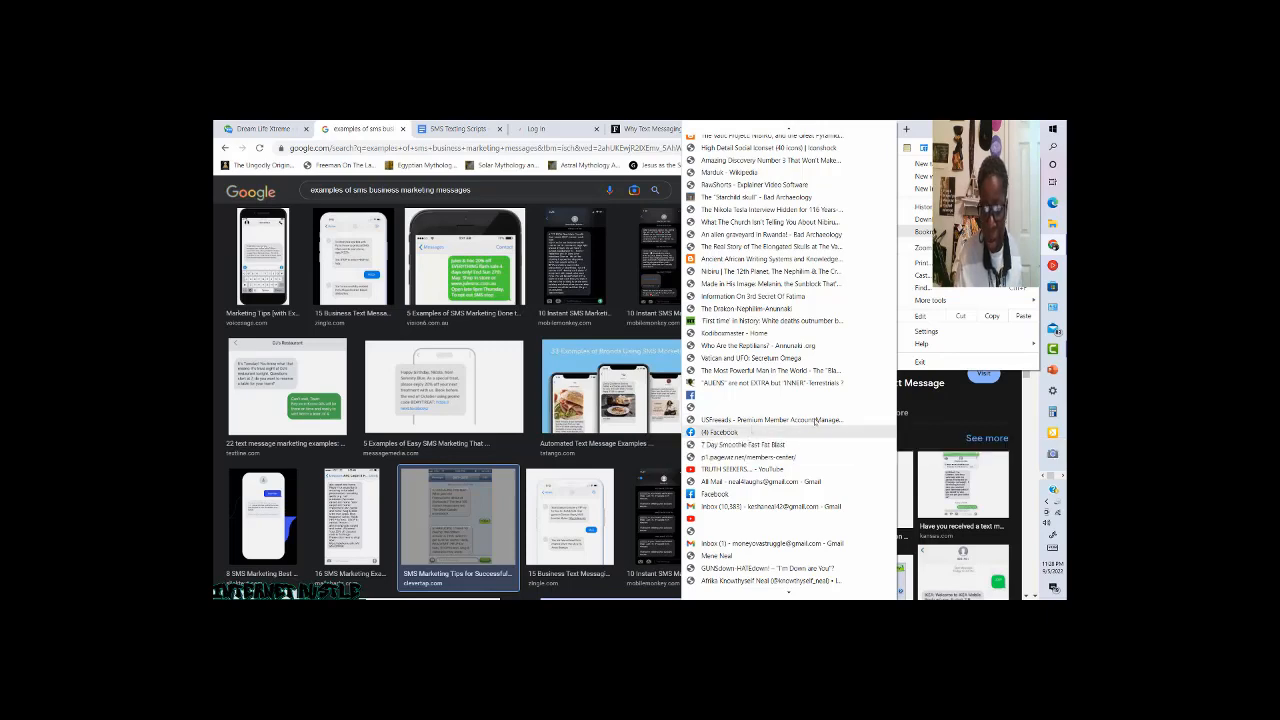
# Scroll up and down through the Chrome menu's long bookmarks list before returning to the image results.
pyautogui.scroll(-3)
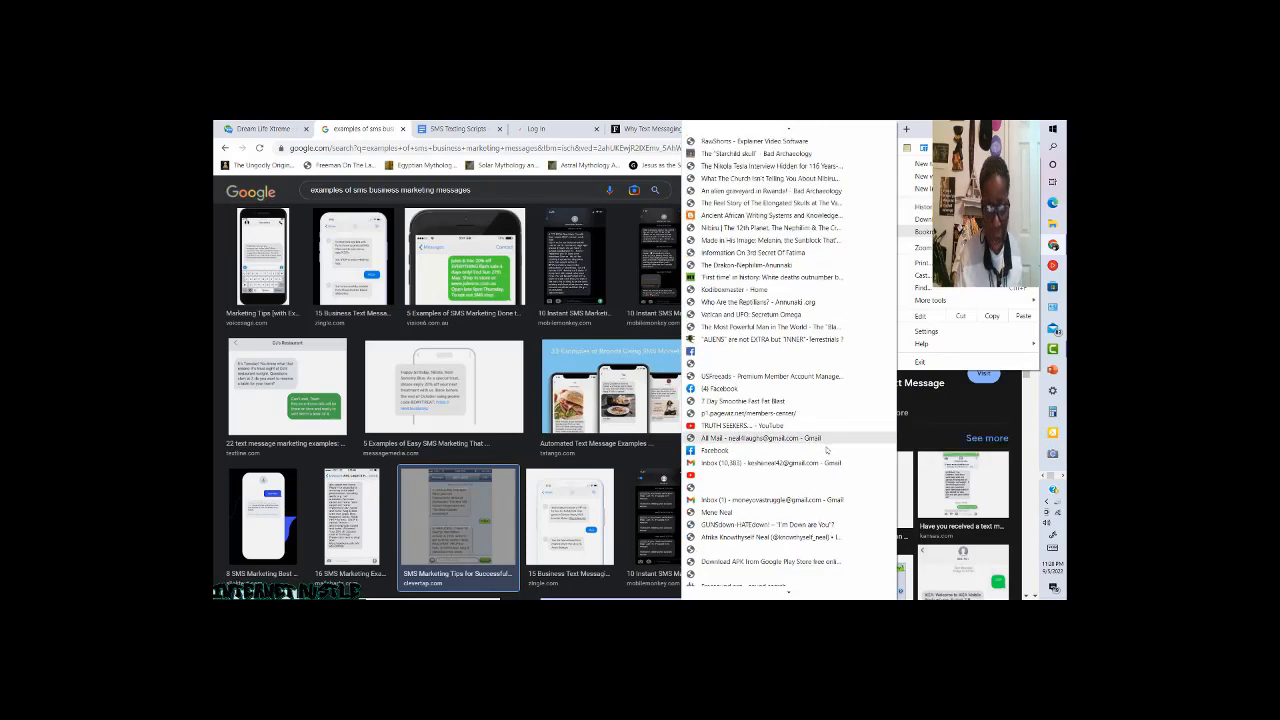
pyautogui.scroll(-3)
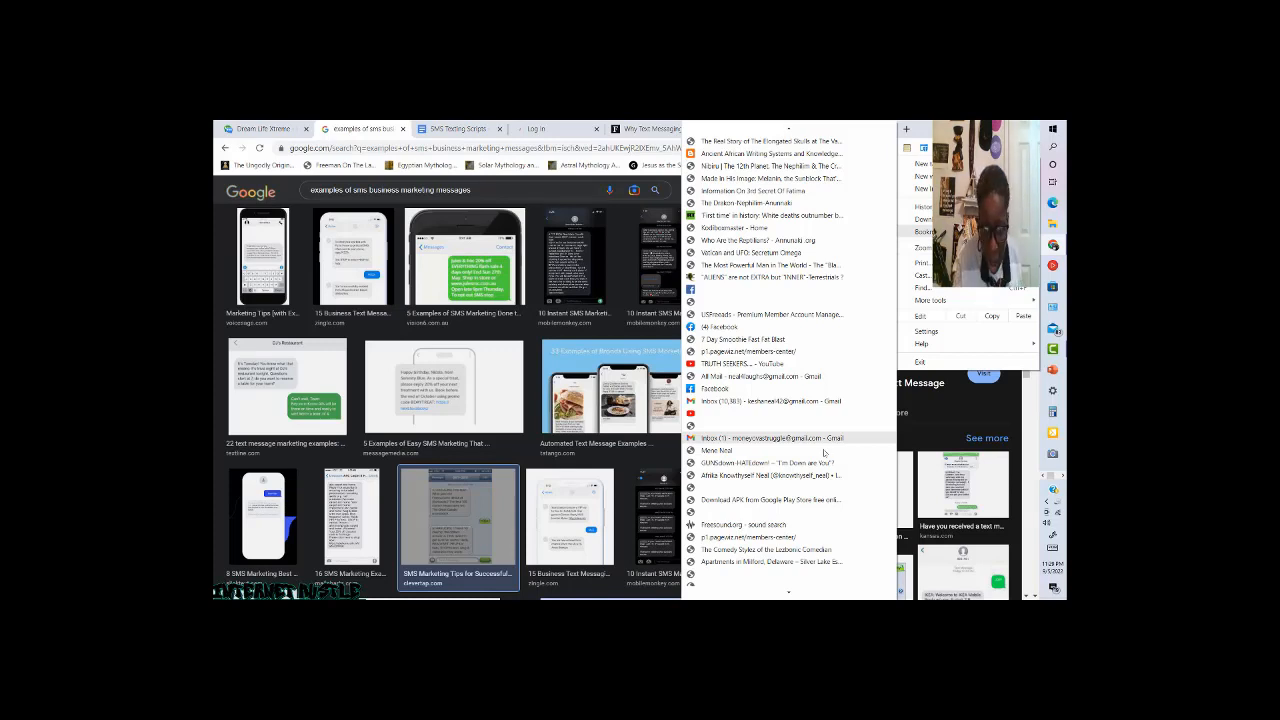
pyautogui.scroll(-3)
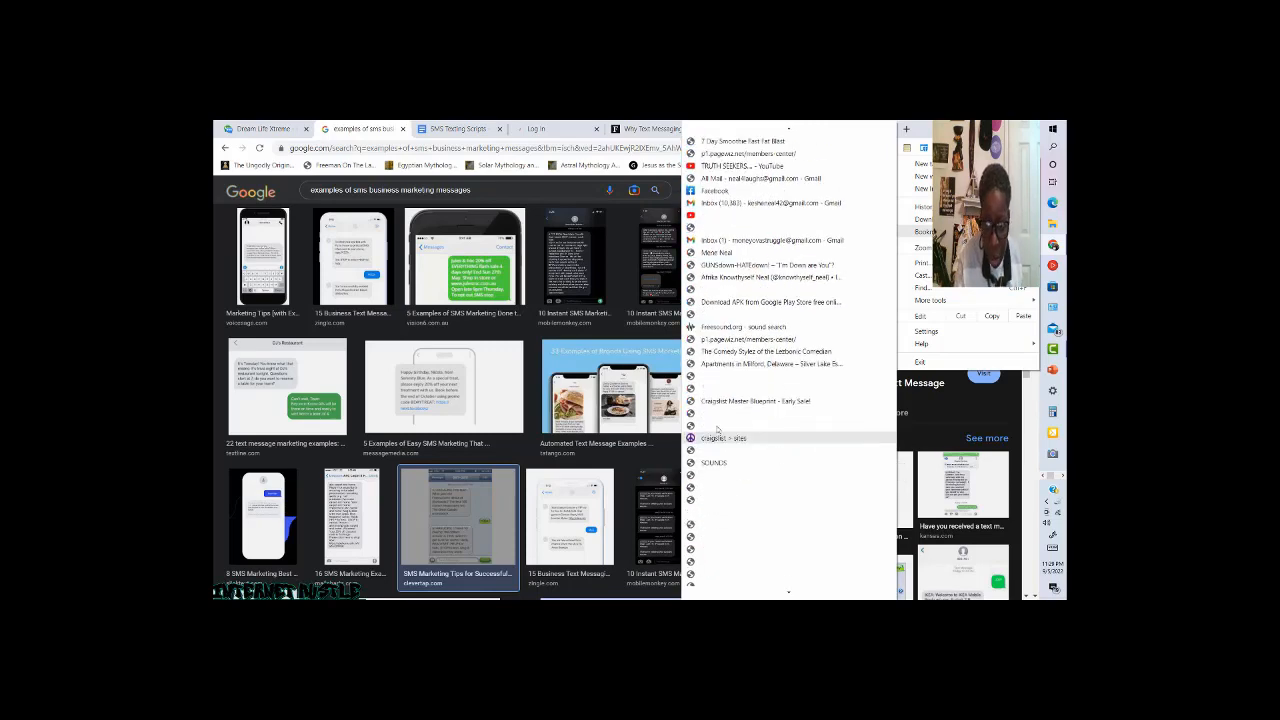
pyautogui.scroll(3)
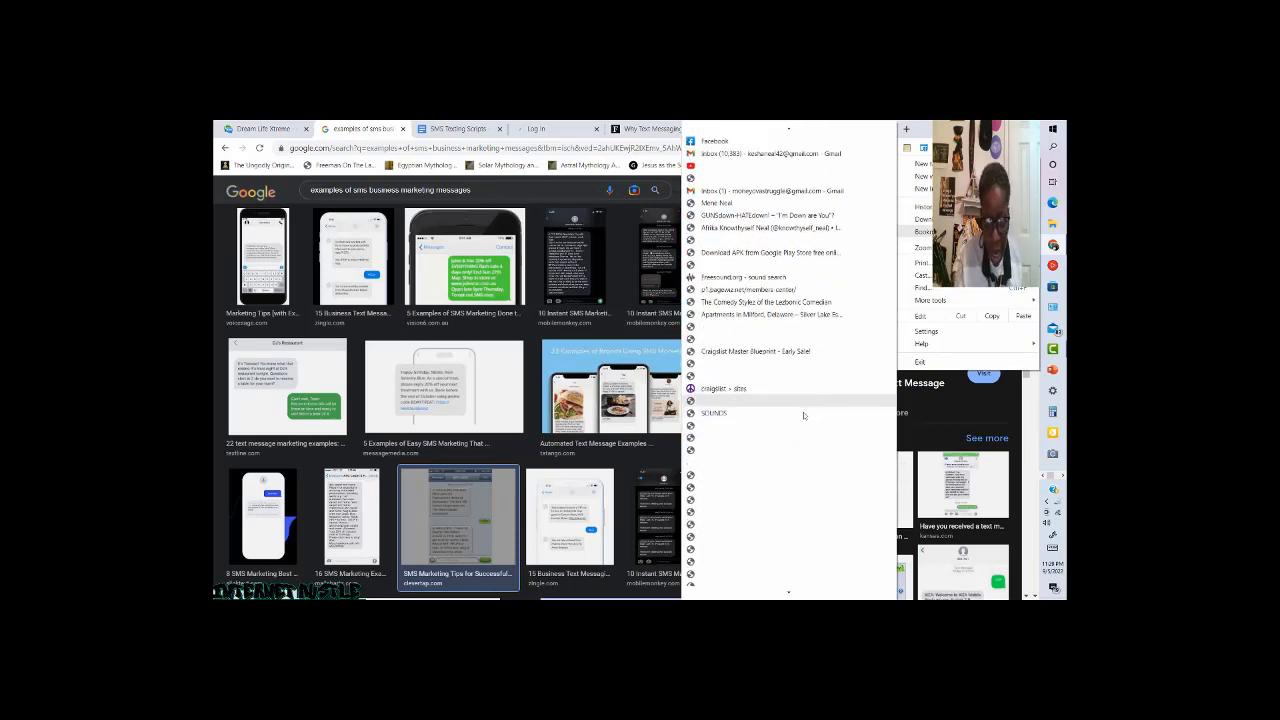
pyautogui.scroll(3)
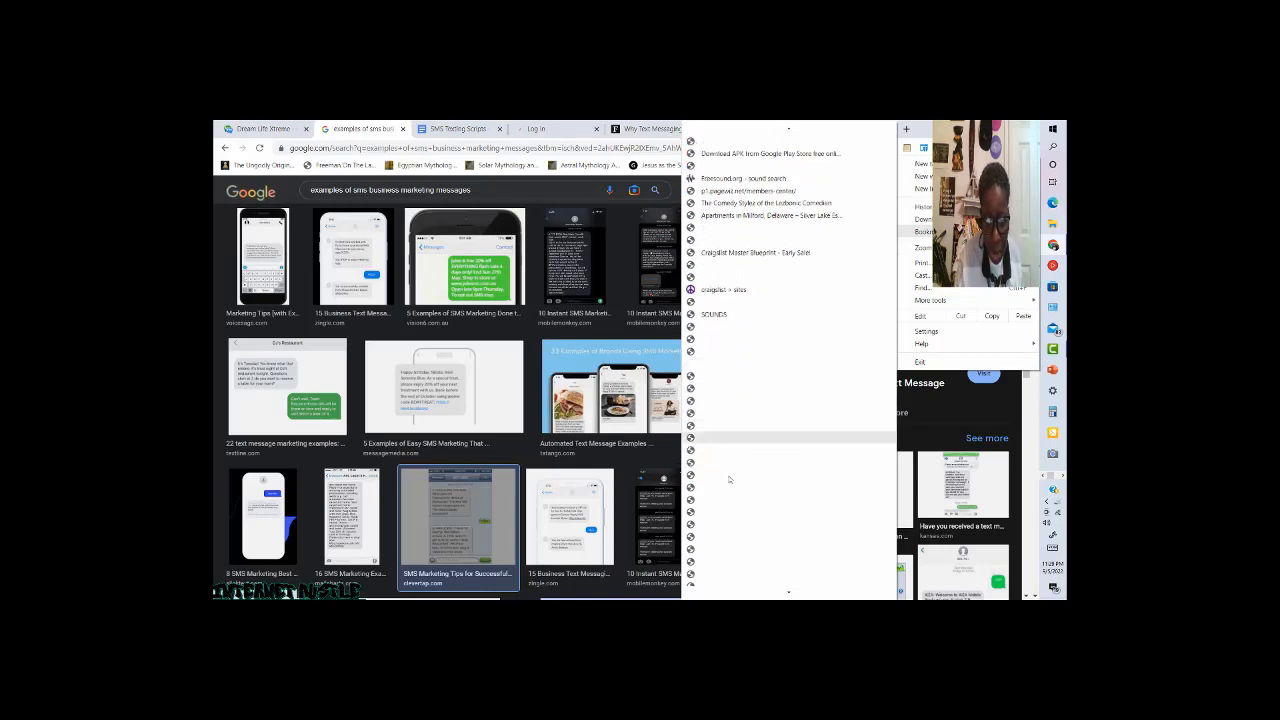
pyautogui.scroll(-3)
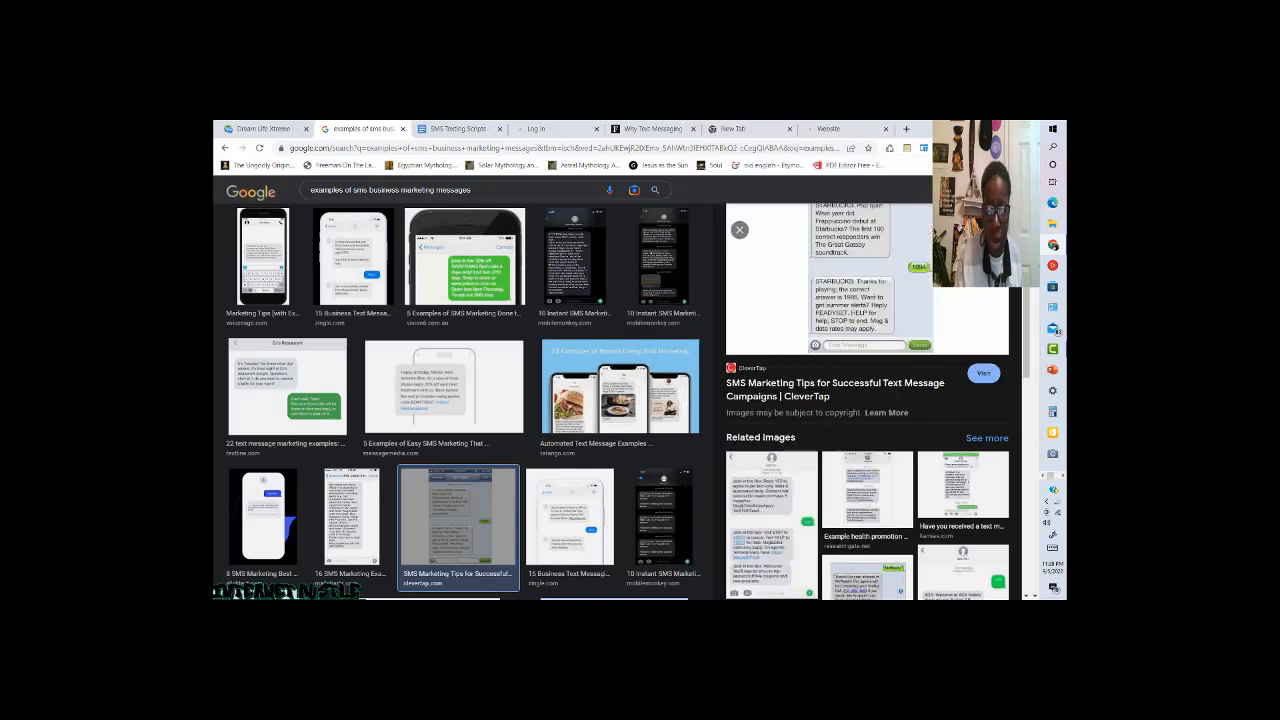
pyautogui.moveTo(704, 504)
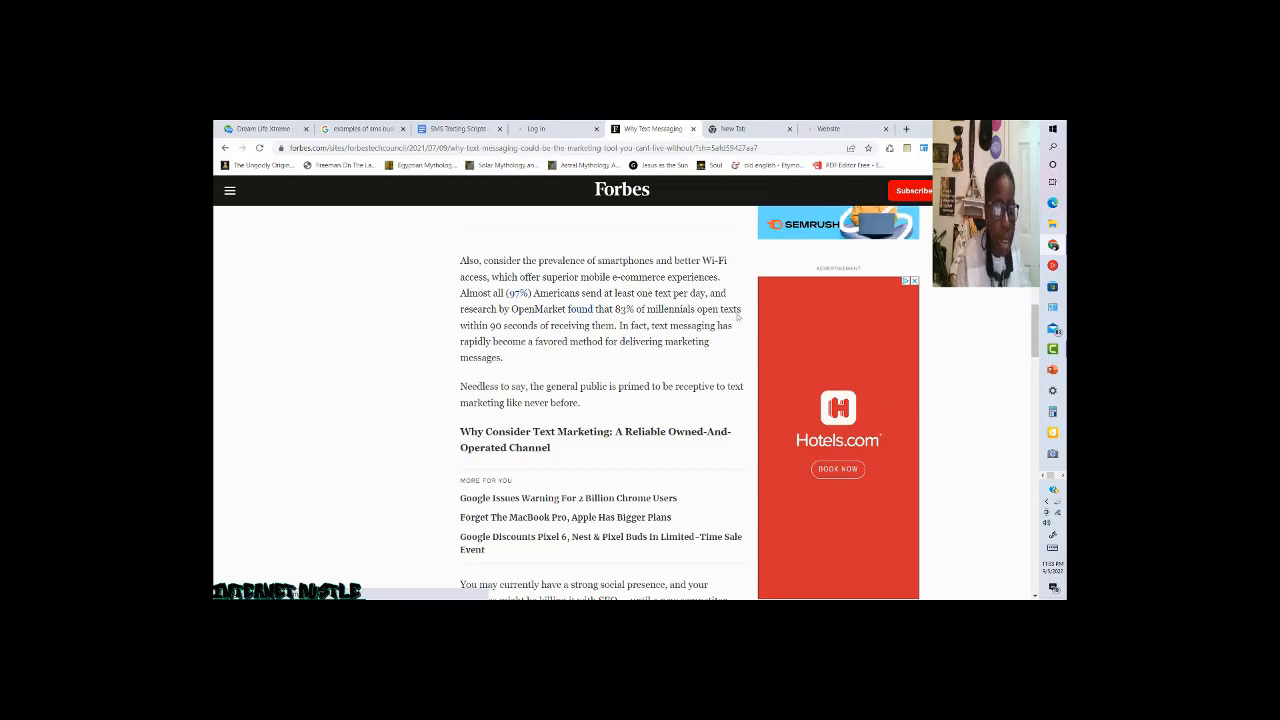
pyautogui.moveTo(476, 336)
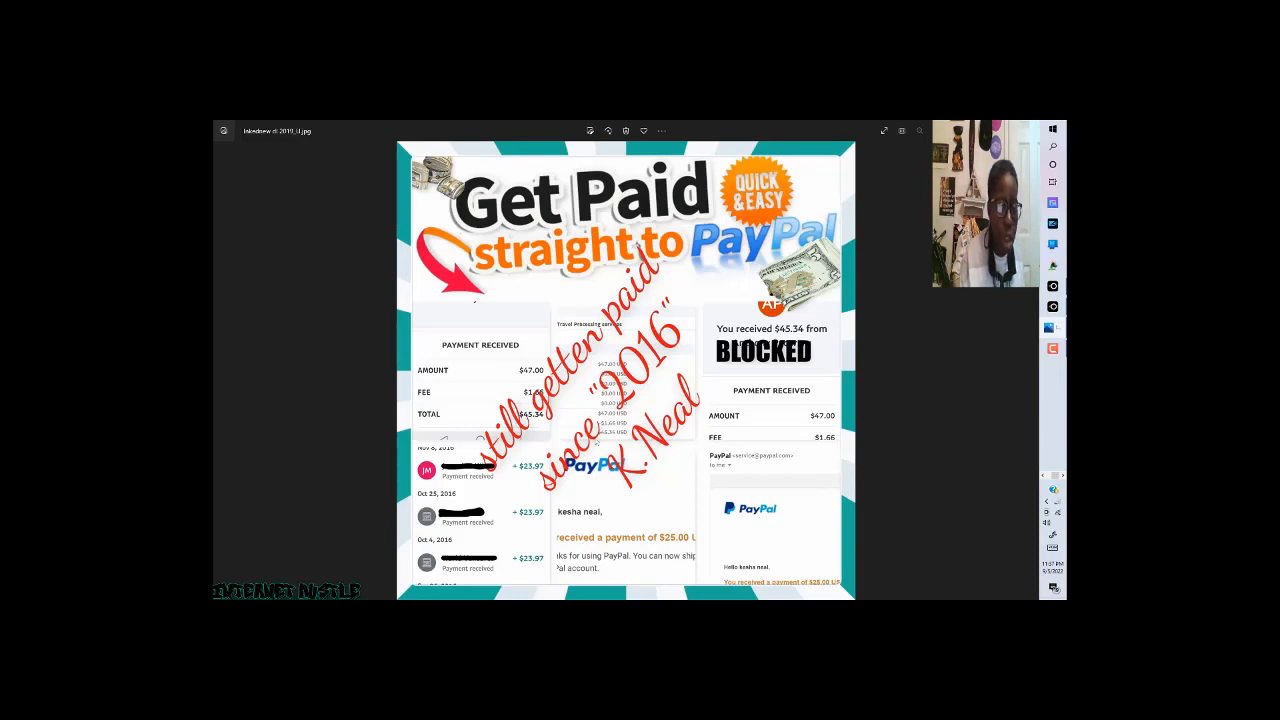
pyautogui.moveTo(596, 492)
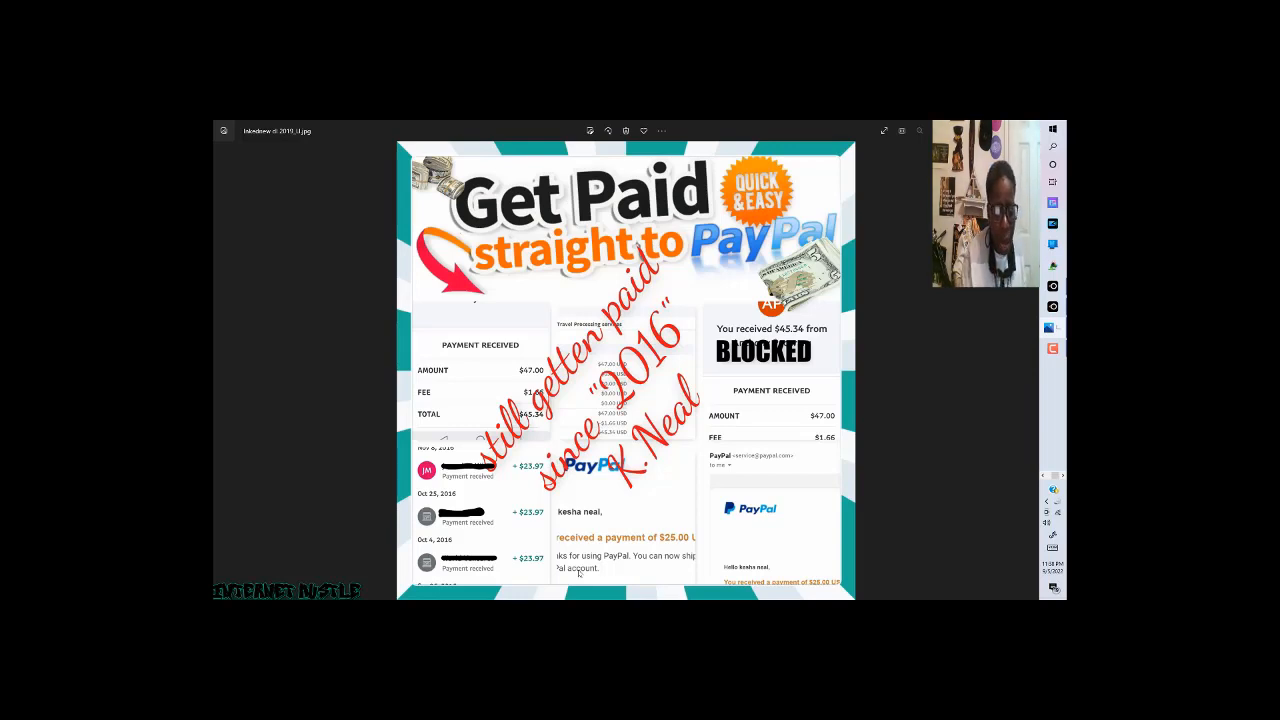
pyautogui.moveTo(658, 588)
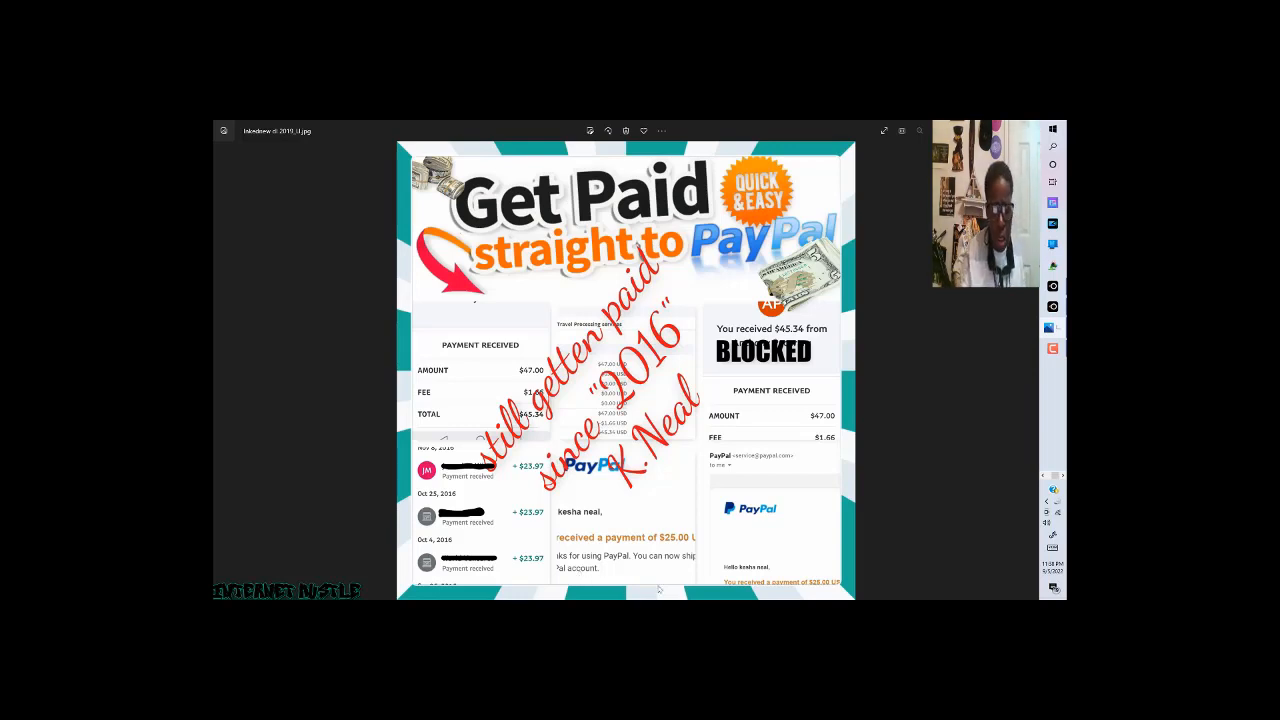
pyautogui.moveTo(658, 590)
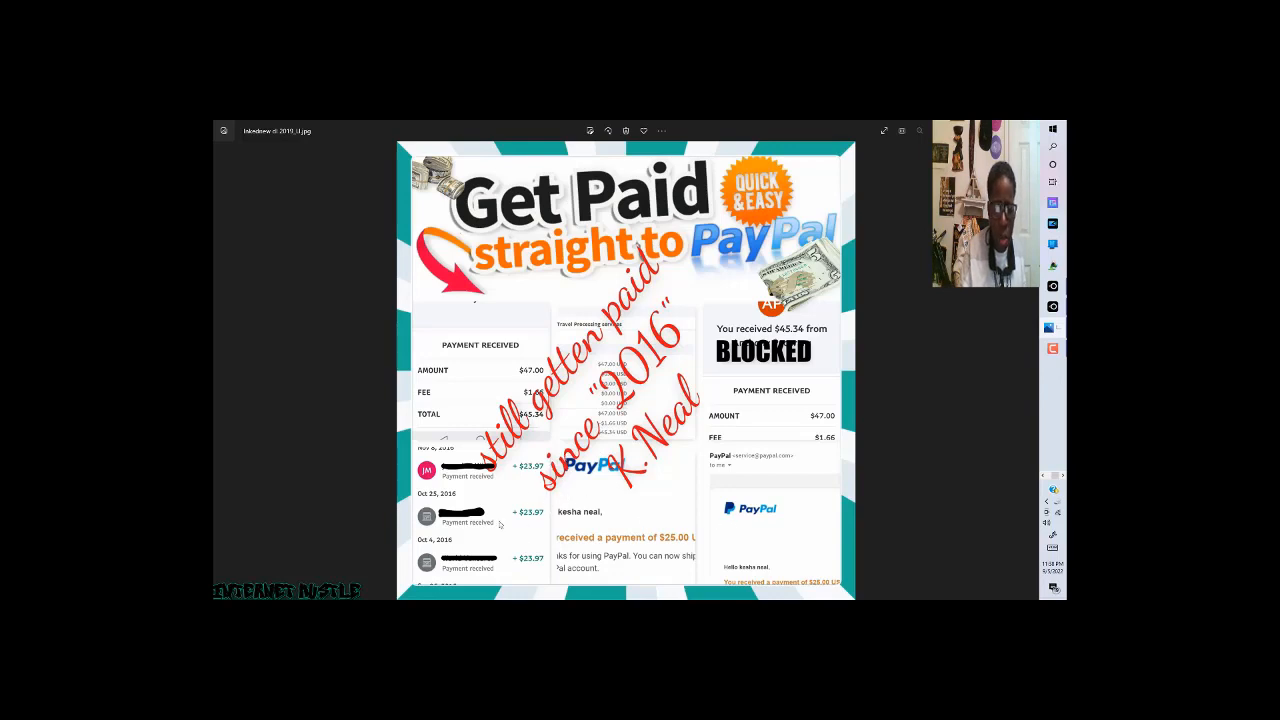
pyautogui.moveTo(250, 210)
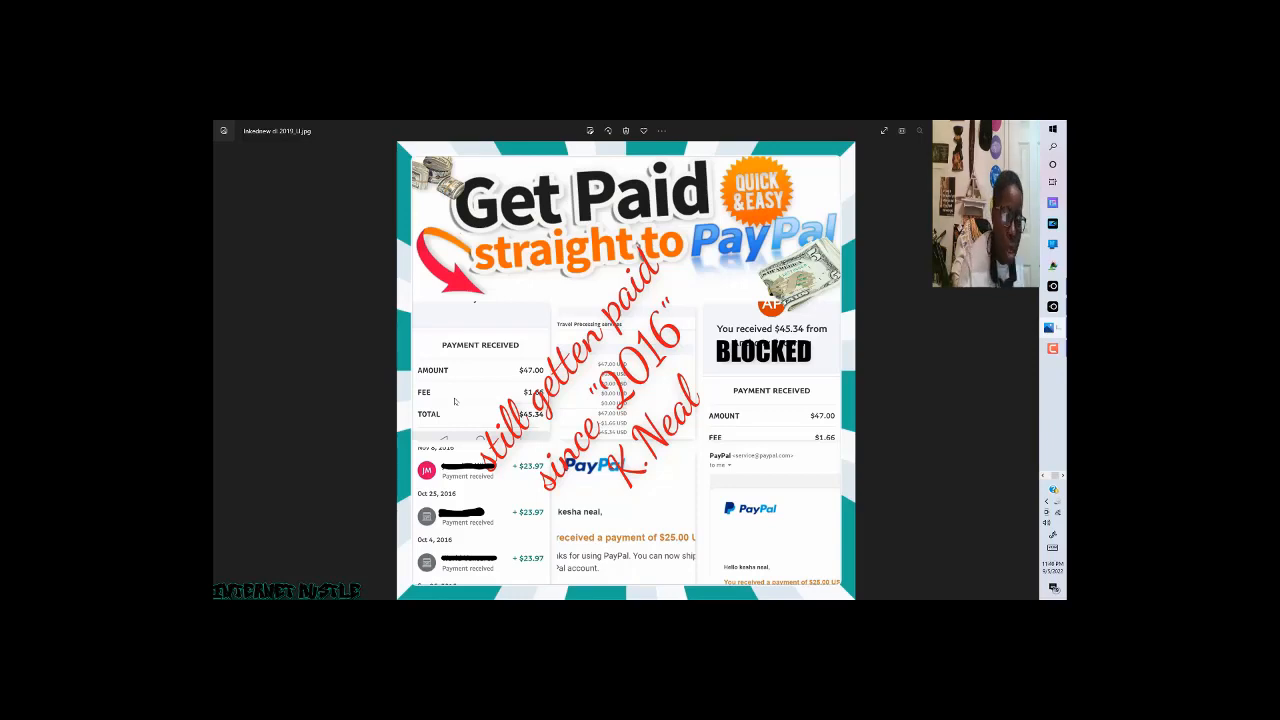
pyautogui.moveTo(600, 418)
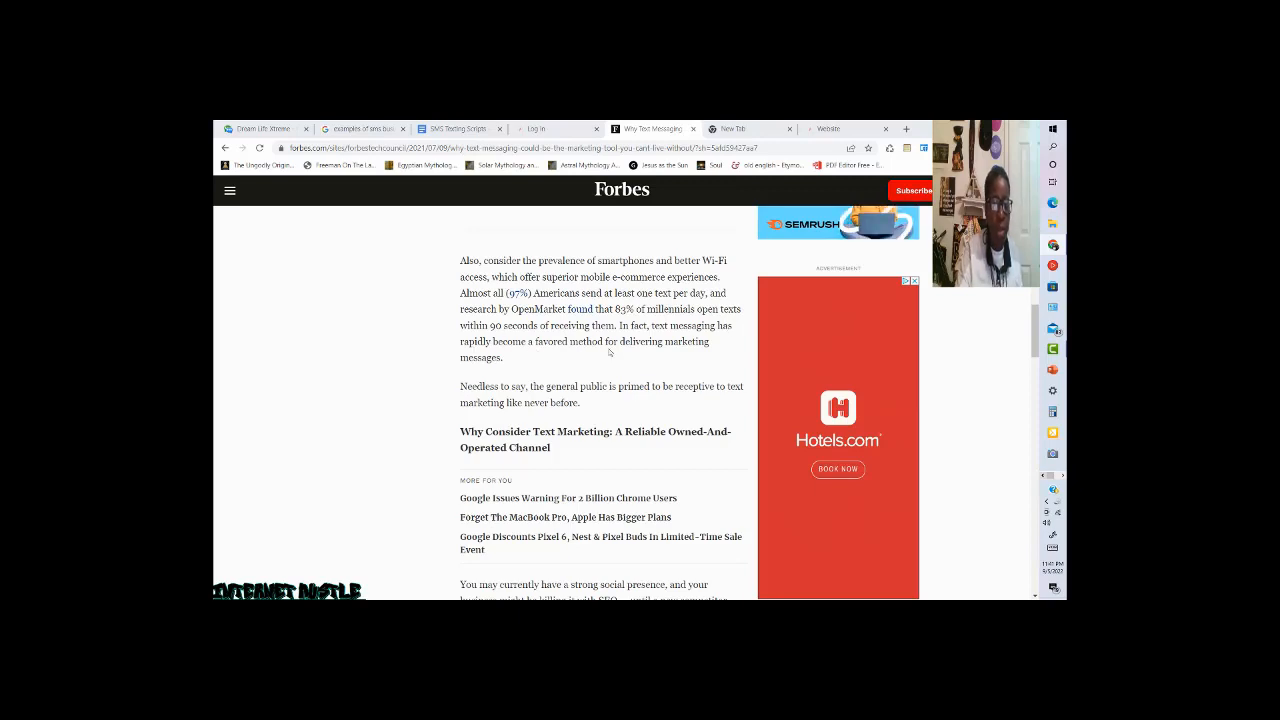
pyautogui.moveTo(656, 356)
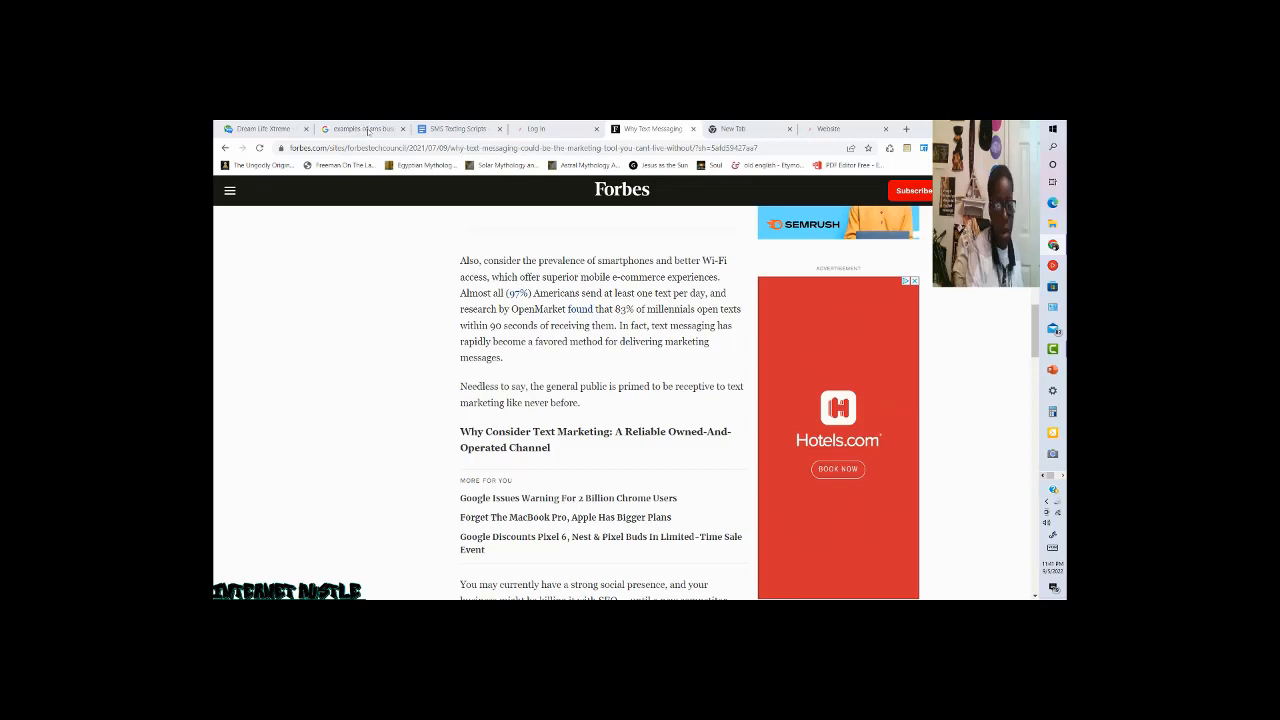
# Switch to the Forbes article tab on why text messaging works for marketing.
pyautogui.click(360, 128)
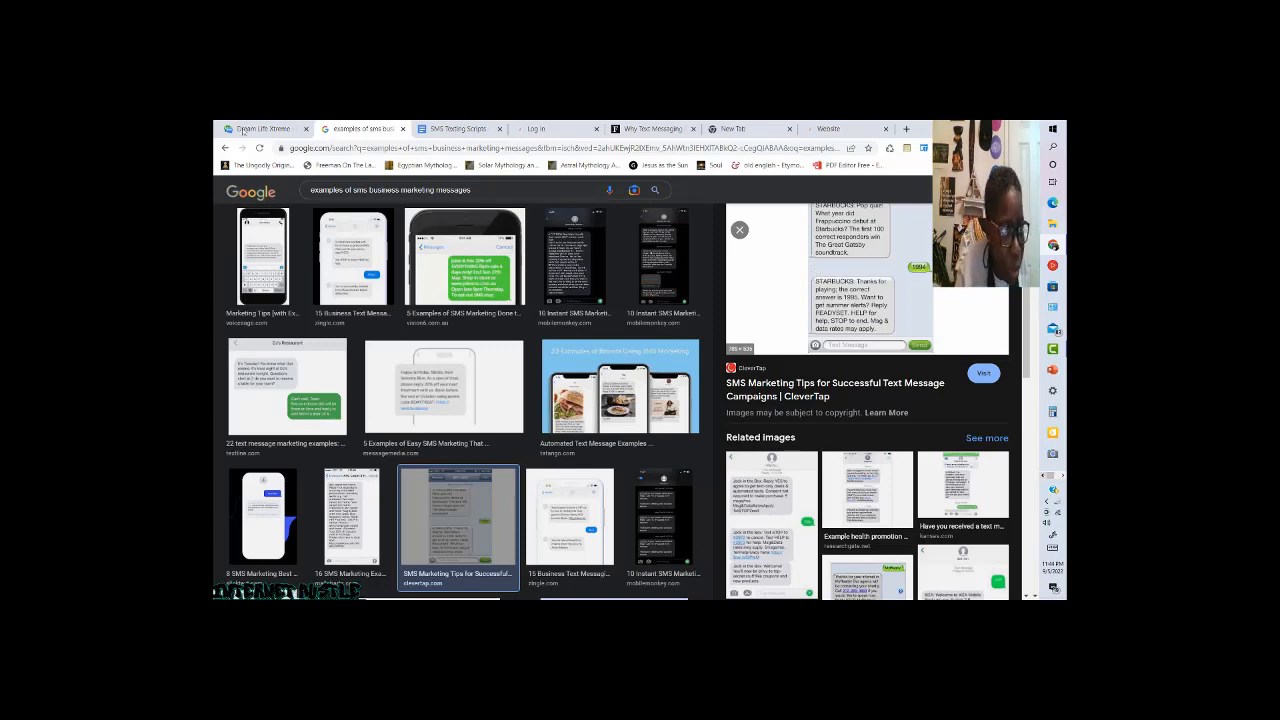
# Switch to the DreamX back-office dashboard tab, then to the SMS Texting Scripts document.
pyautogui.click(264, 128)
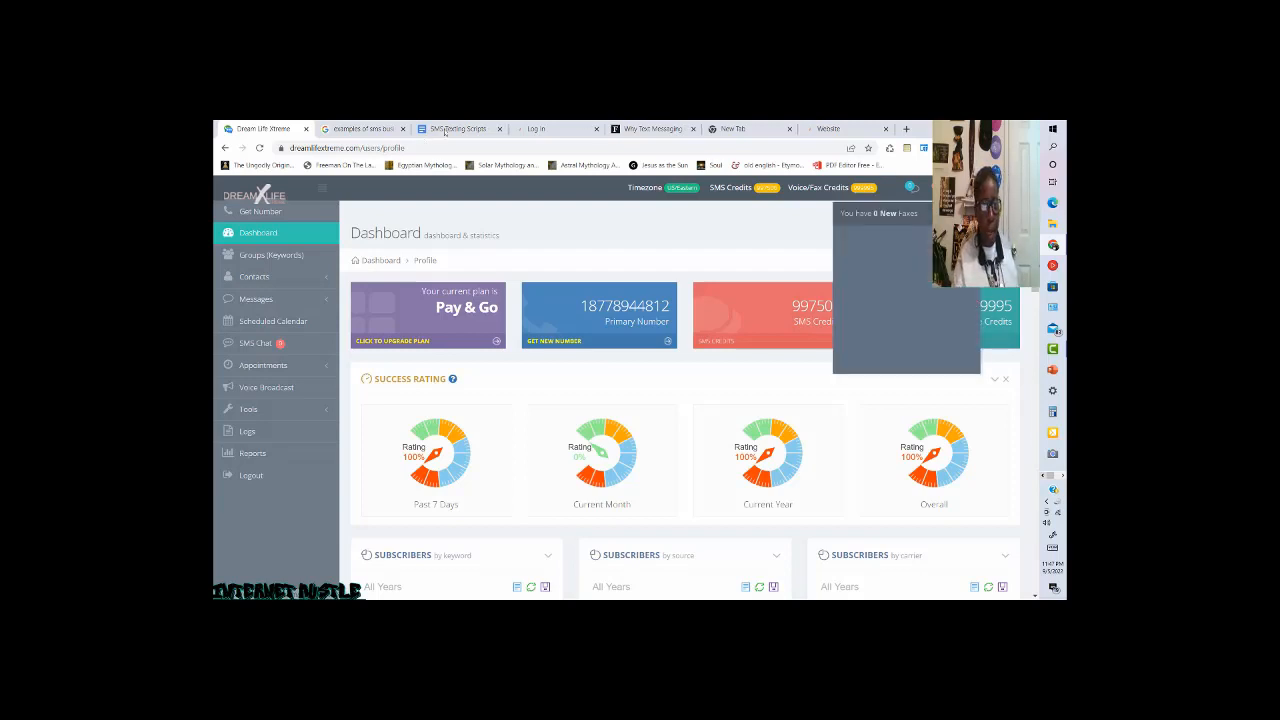
pyautogui.click(456, 128)
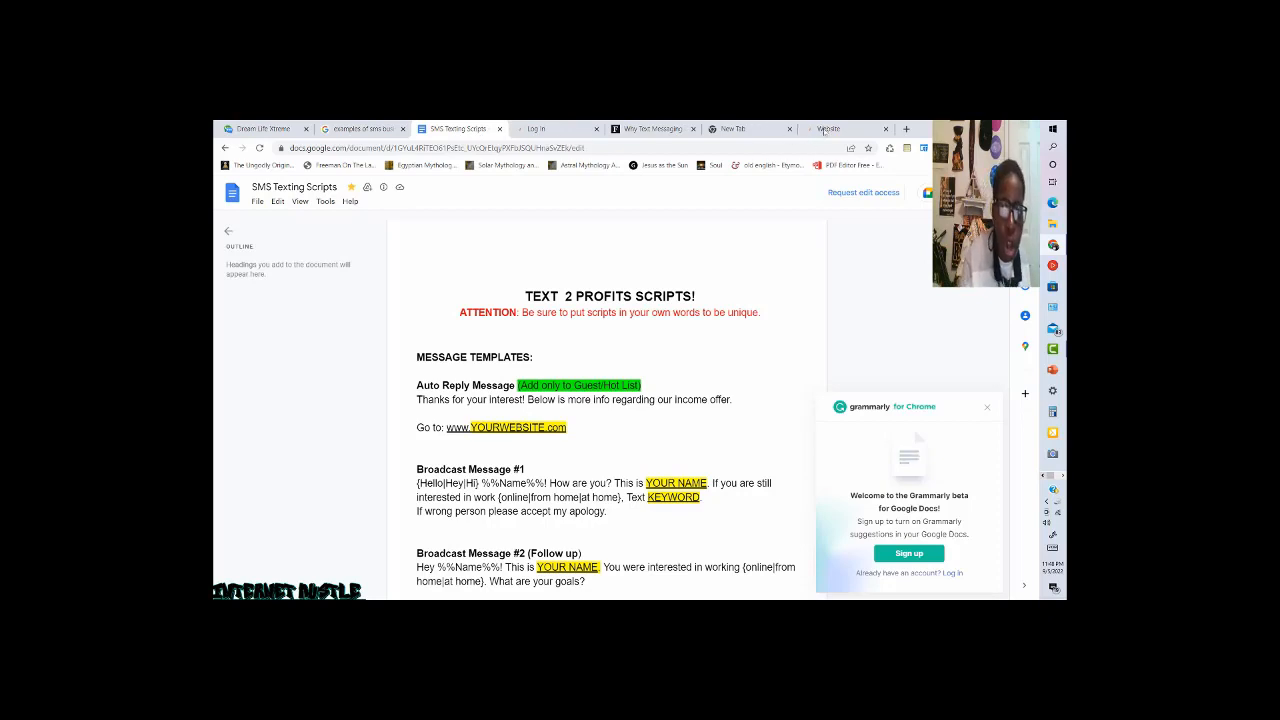
pyautogui.moveTo(736, 128)
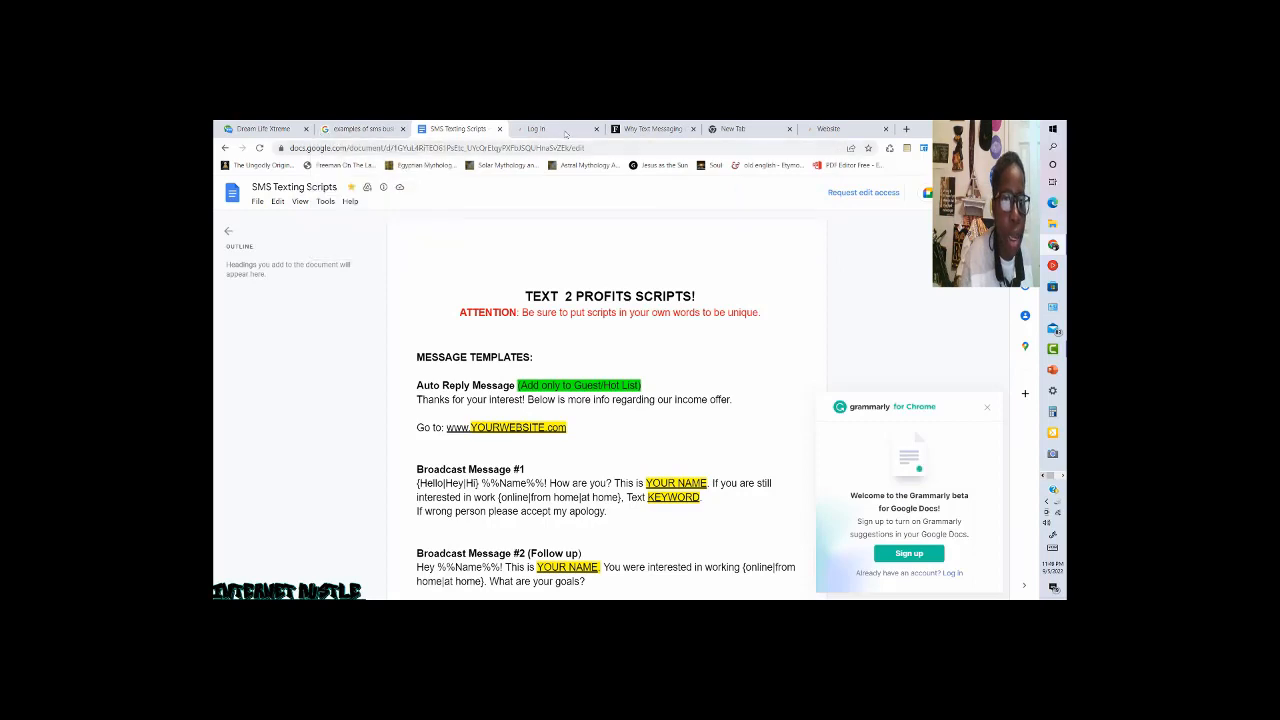
# Switch to the DreamX training site tab with the member welcome page.
pyautogui.click(548, 128)
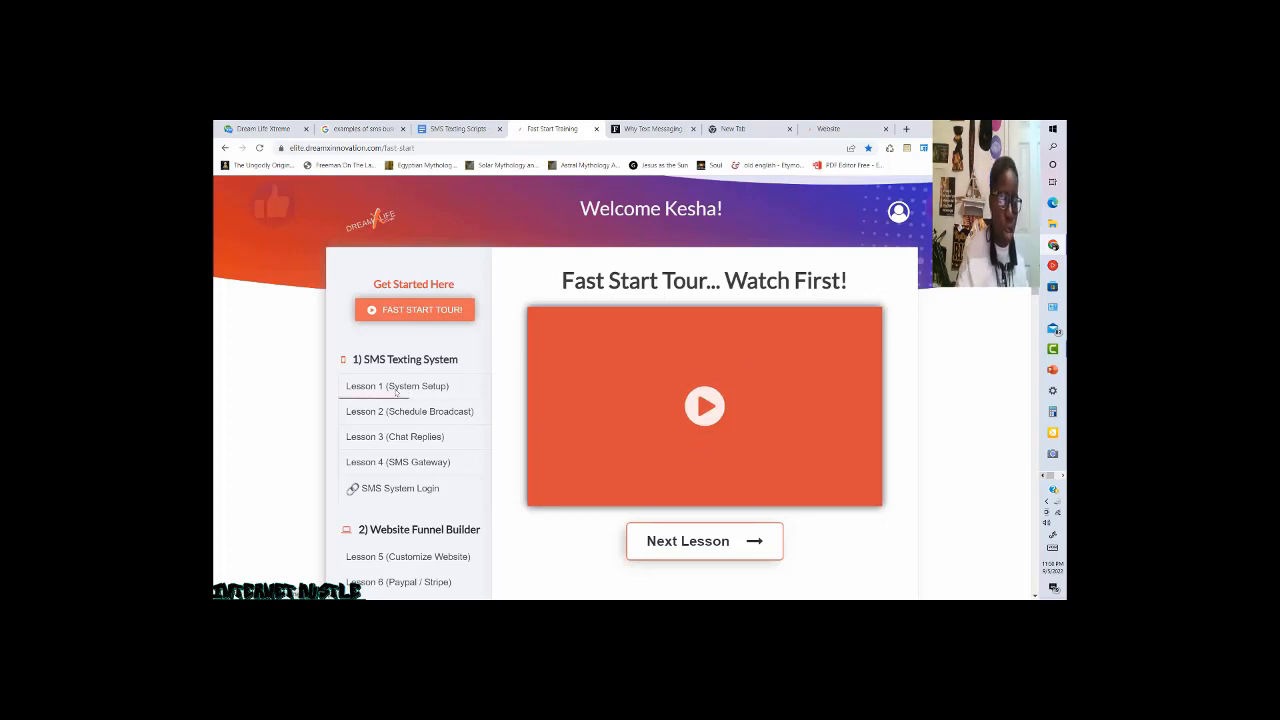
# Open the SMS System Setup lesson (Lesson #1) from the training site's lesson list.
pyautogui.click(396, 386)
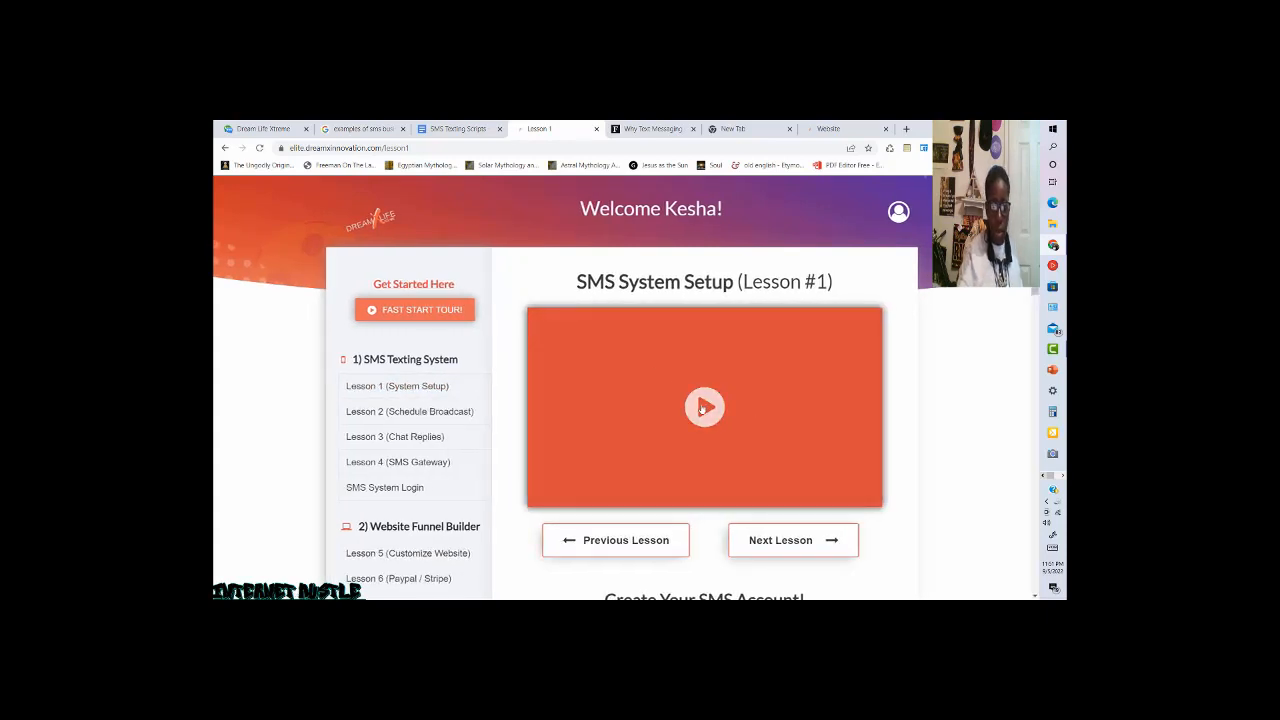
# Play the SMS System Setup lesson video, watch it fullscreen, then return it to normal size.
pyautogui.click(704, 408)
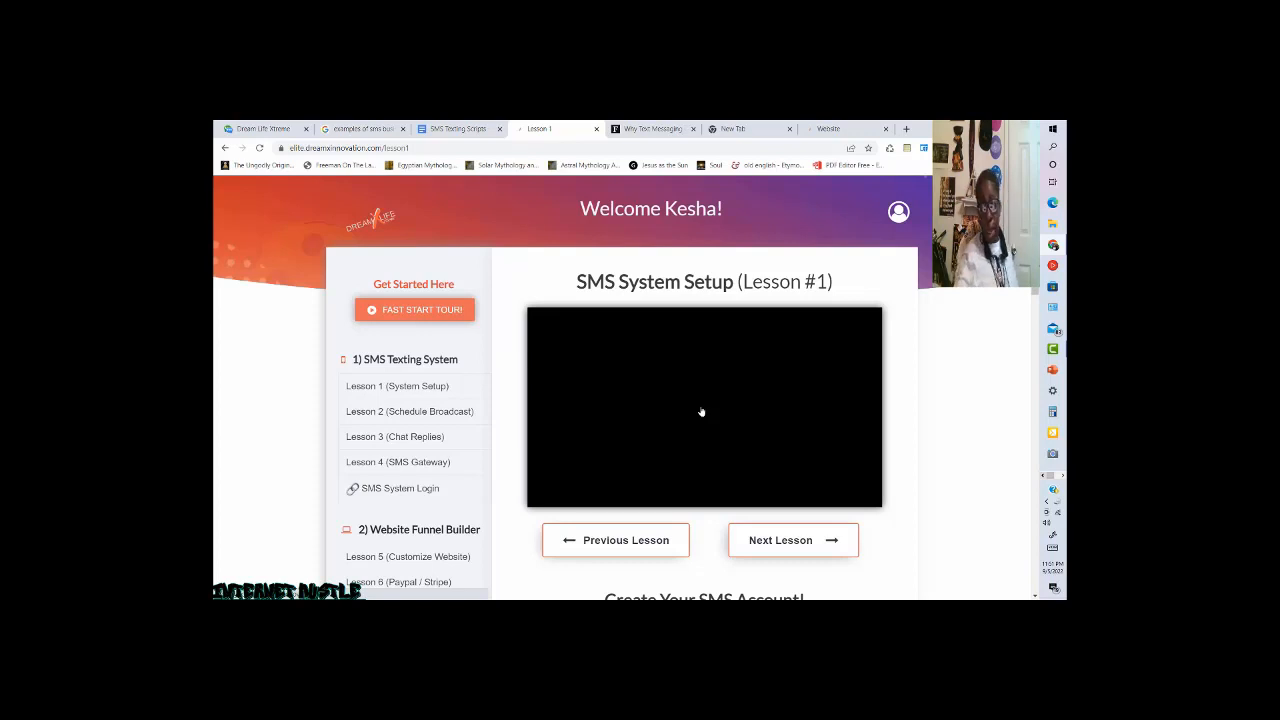
pyautogui.moveTo(954, 400)
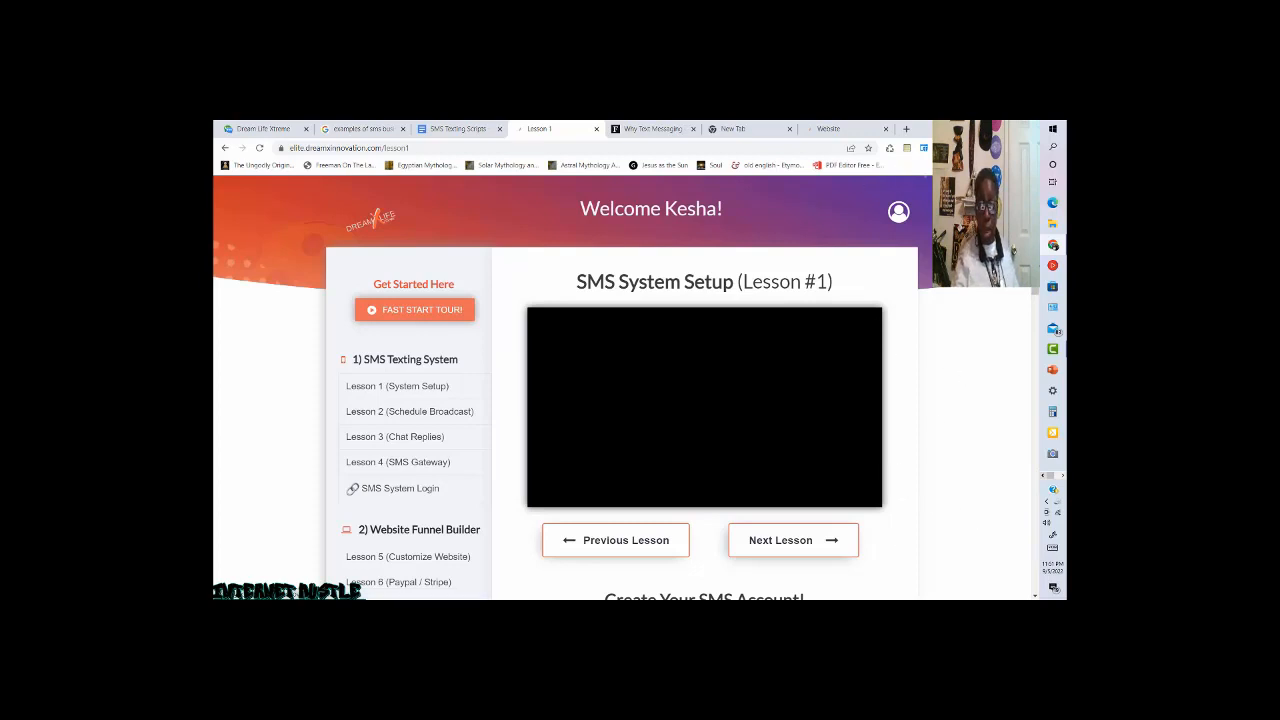
pyautogui.click(704, 408)
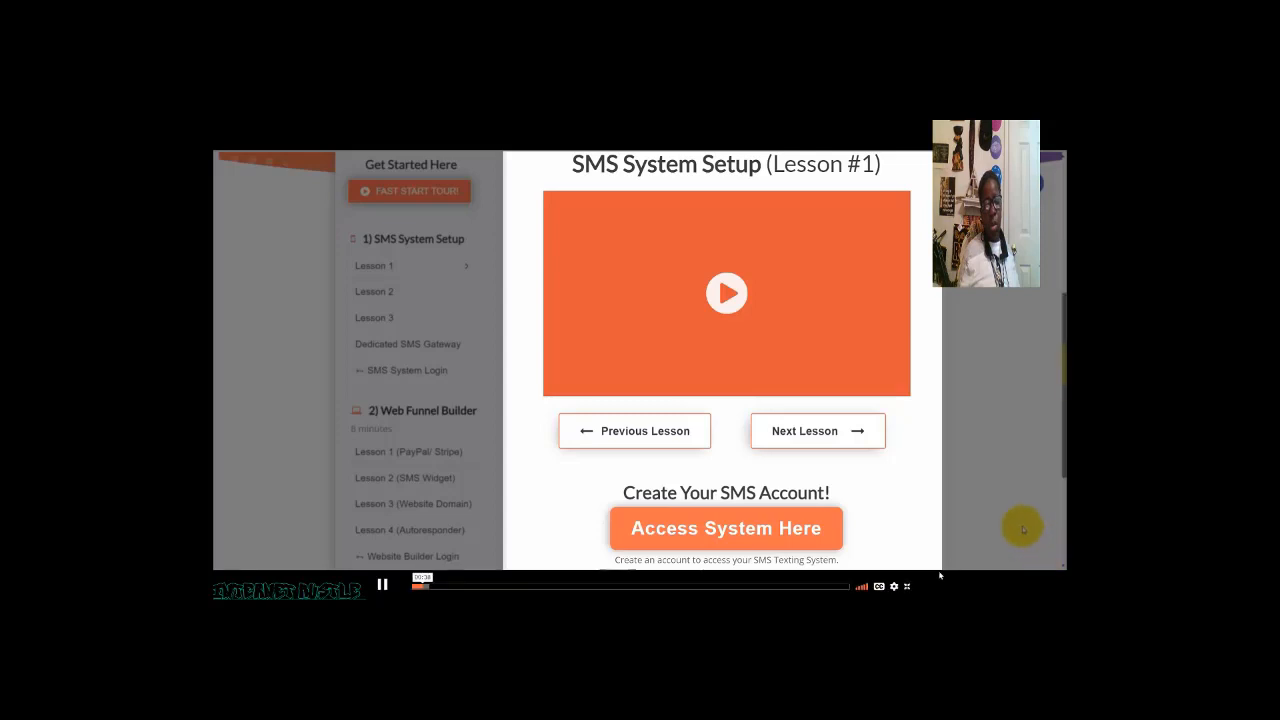
pyautogui.moveTo(906, 586)
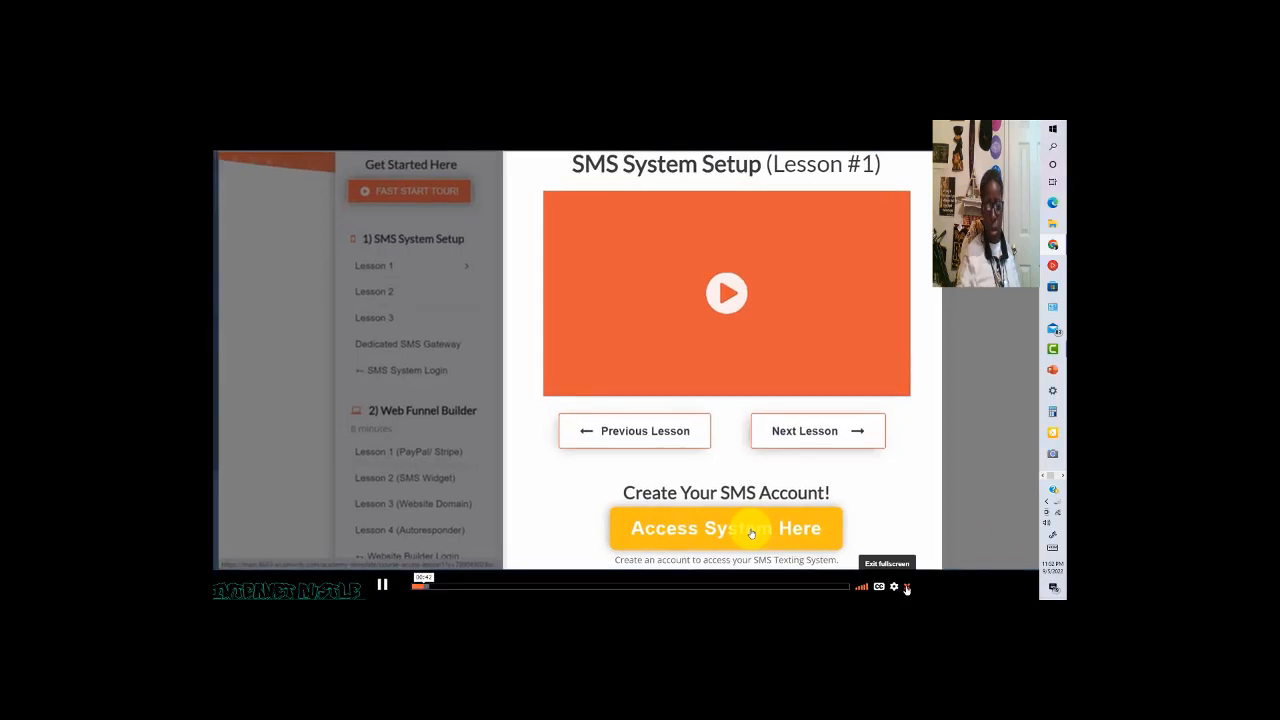
pyautogui.click(886, 564)
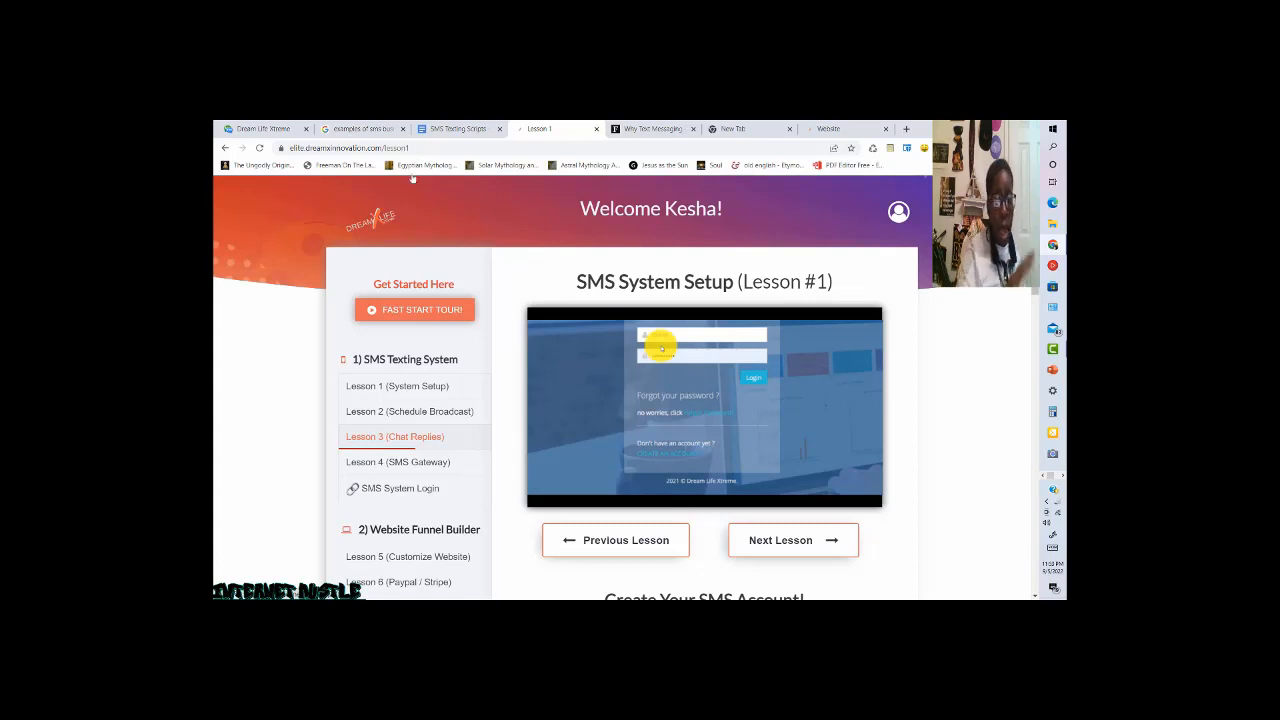
pyautogui.moveTo(262, 128)
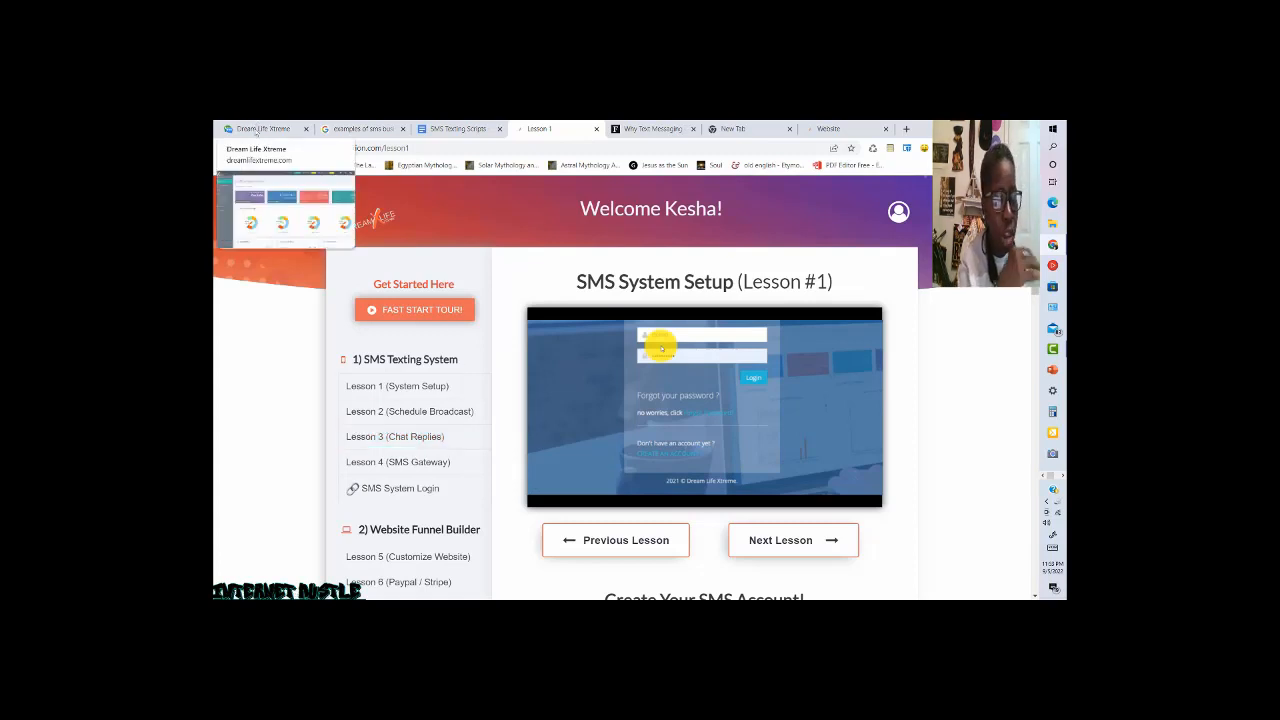
pyautogui.moveTo(318, 180)
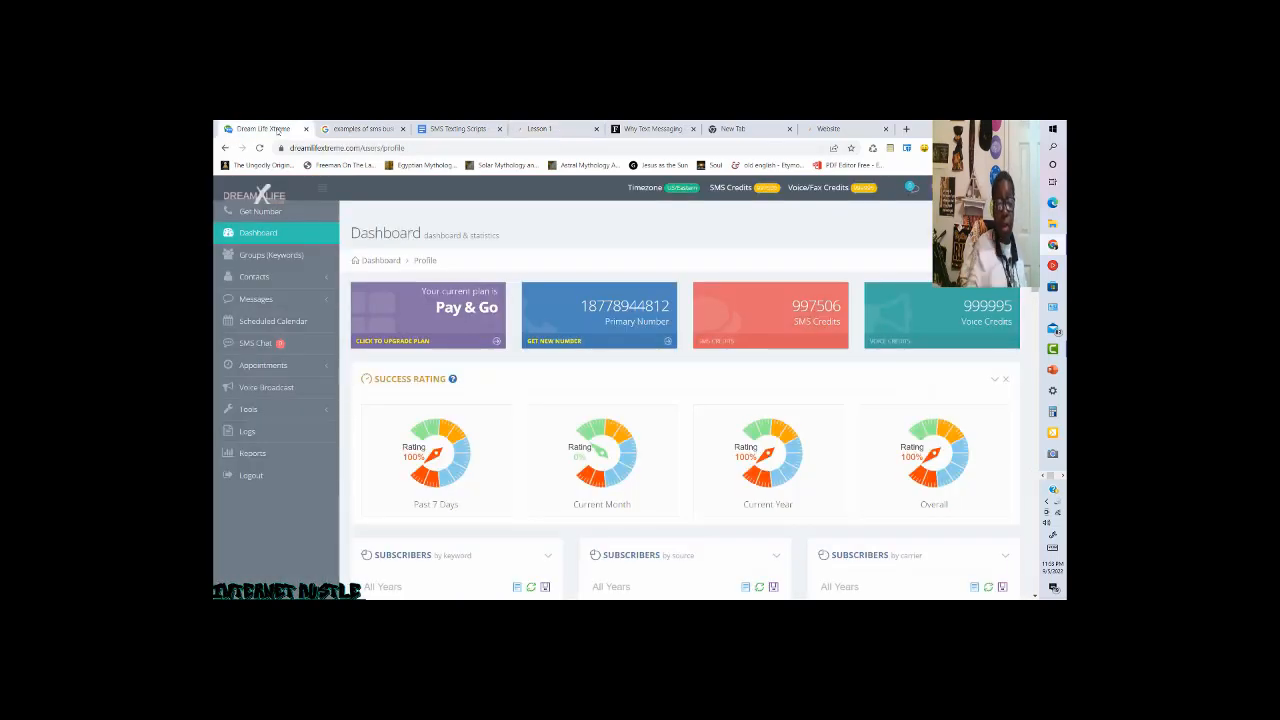
pyautogui.moveTo(264, 364)
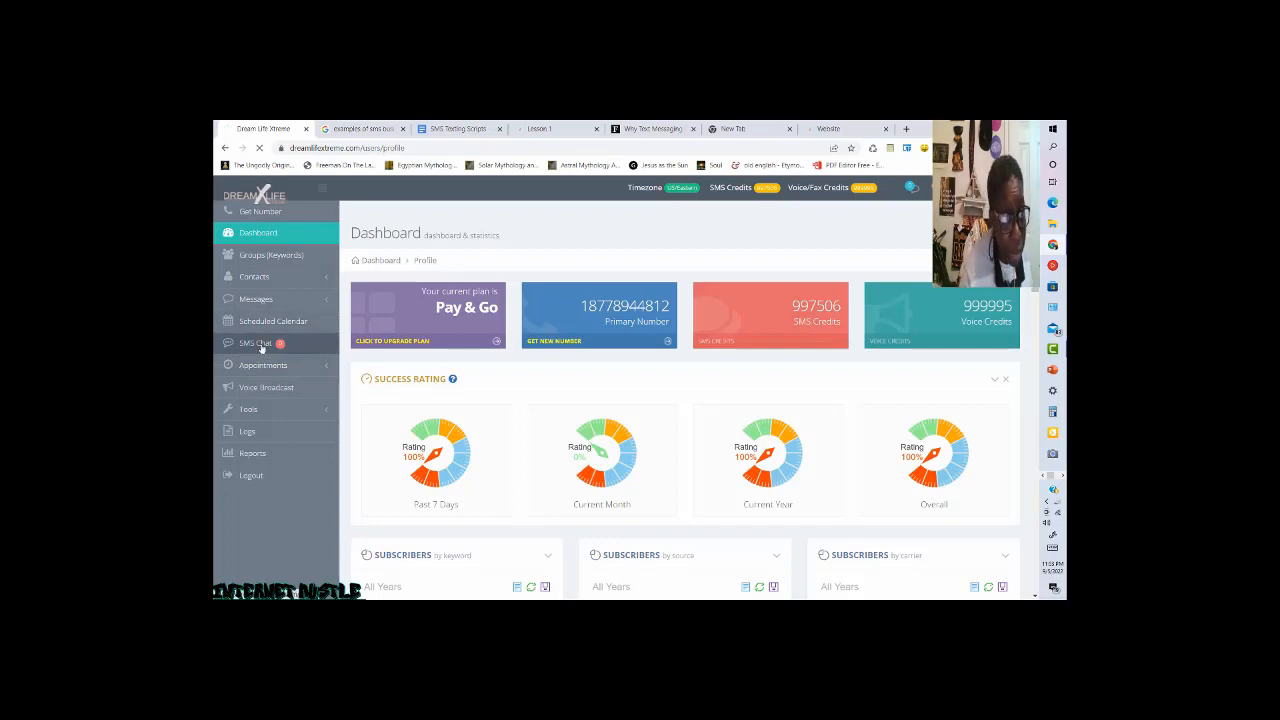
# View SMS Chat conversations and the example marketing texts, then the September 2022 Scheduled Calendar.
pyautogui.click(258, 344)
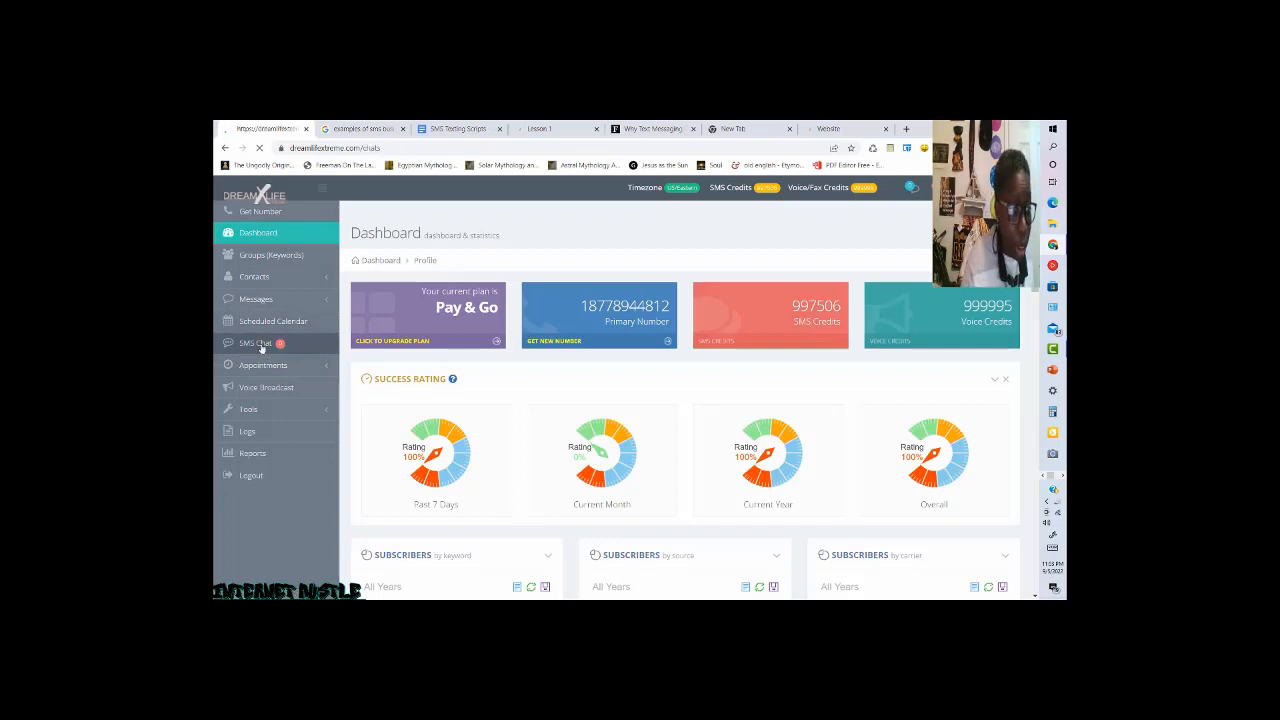
pyautogui.click(256, 344)
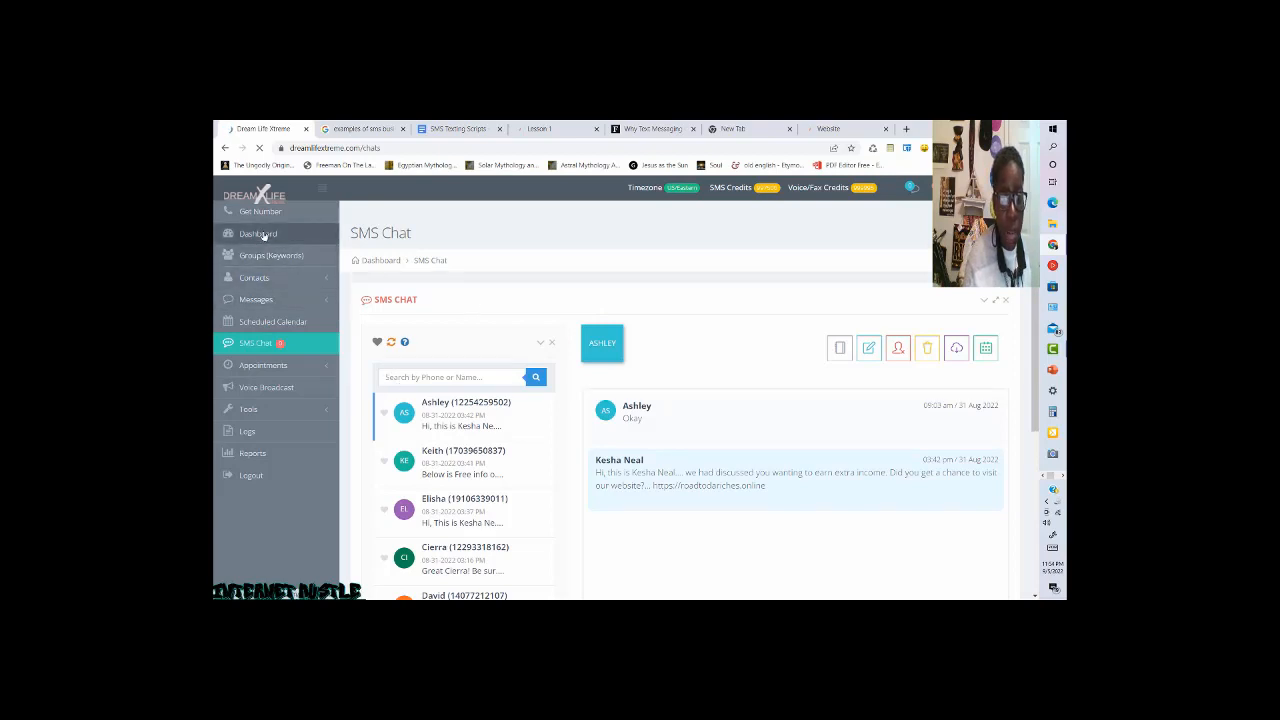
pyautogui.click(360, 128)
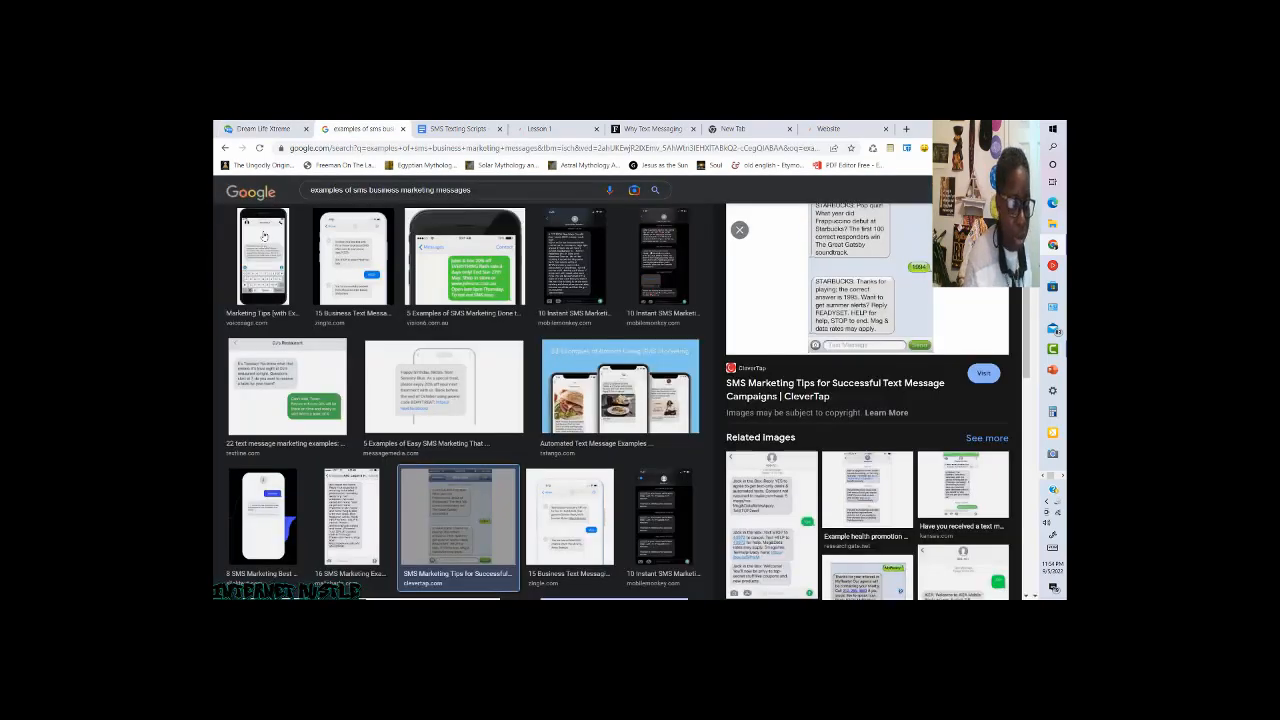
pyautogui.click(262, 128)
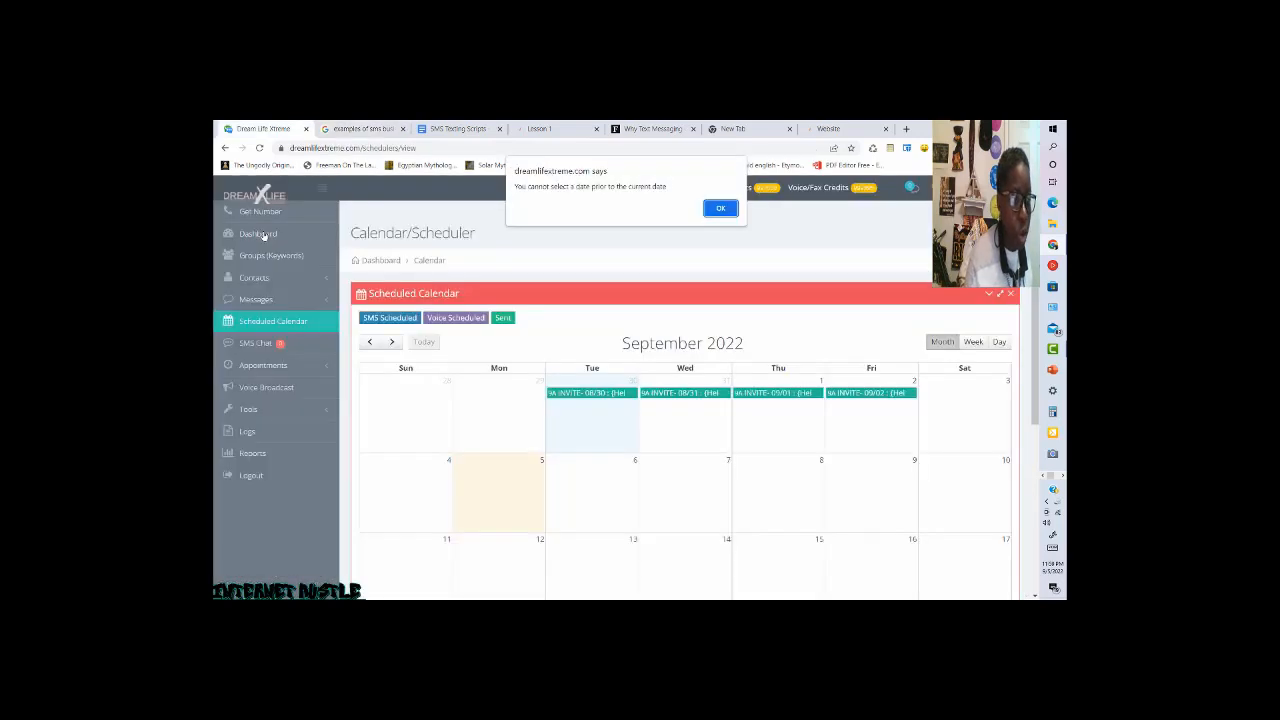
pyautogui.moveTo(484, 210)
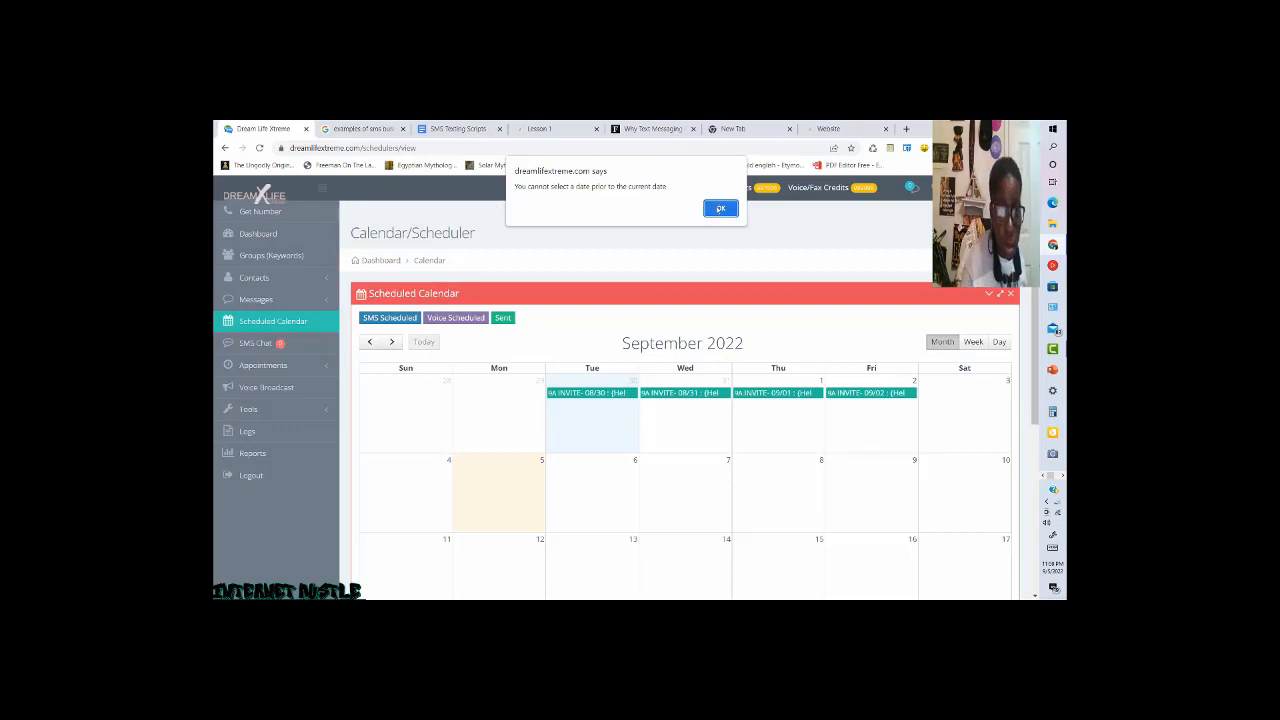
# Dismiss the past-date alert and open a scheduled broadcast in the first week of the calendar.
pyautogui.click(720, 208)
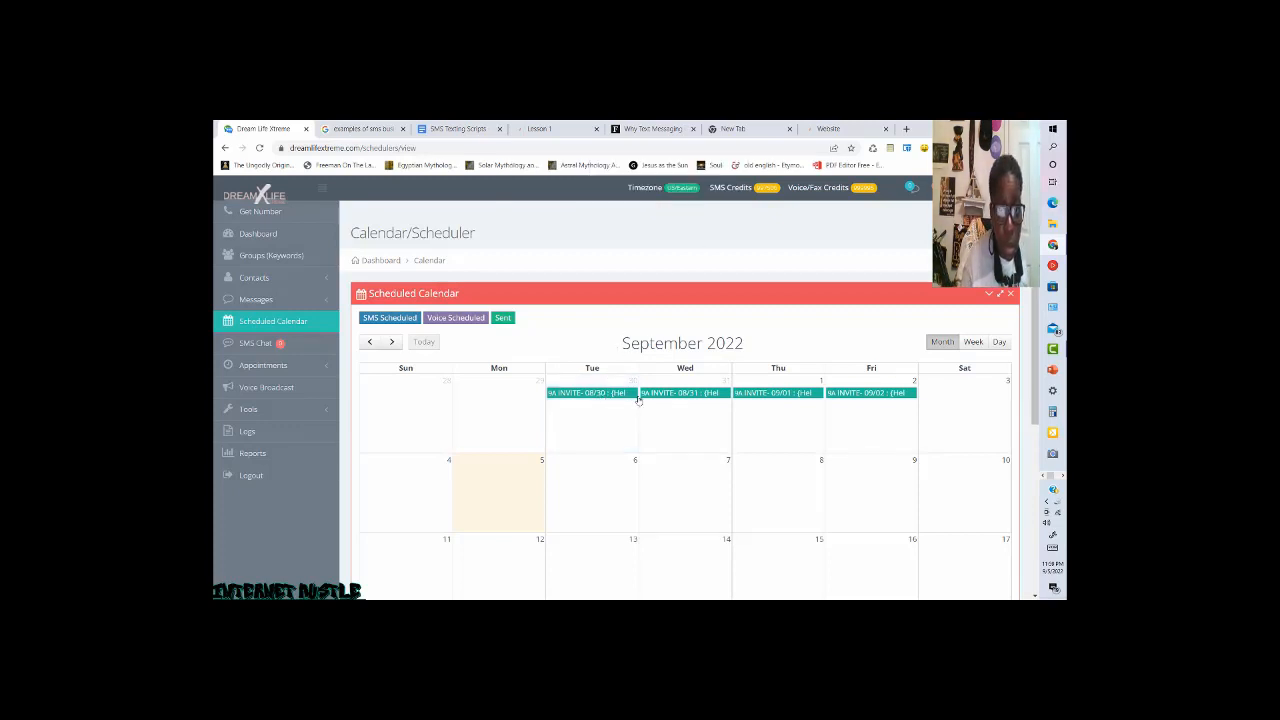
pyautogui.moveTo(650, 418)
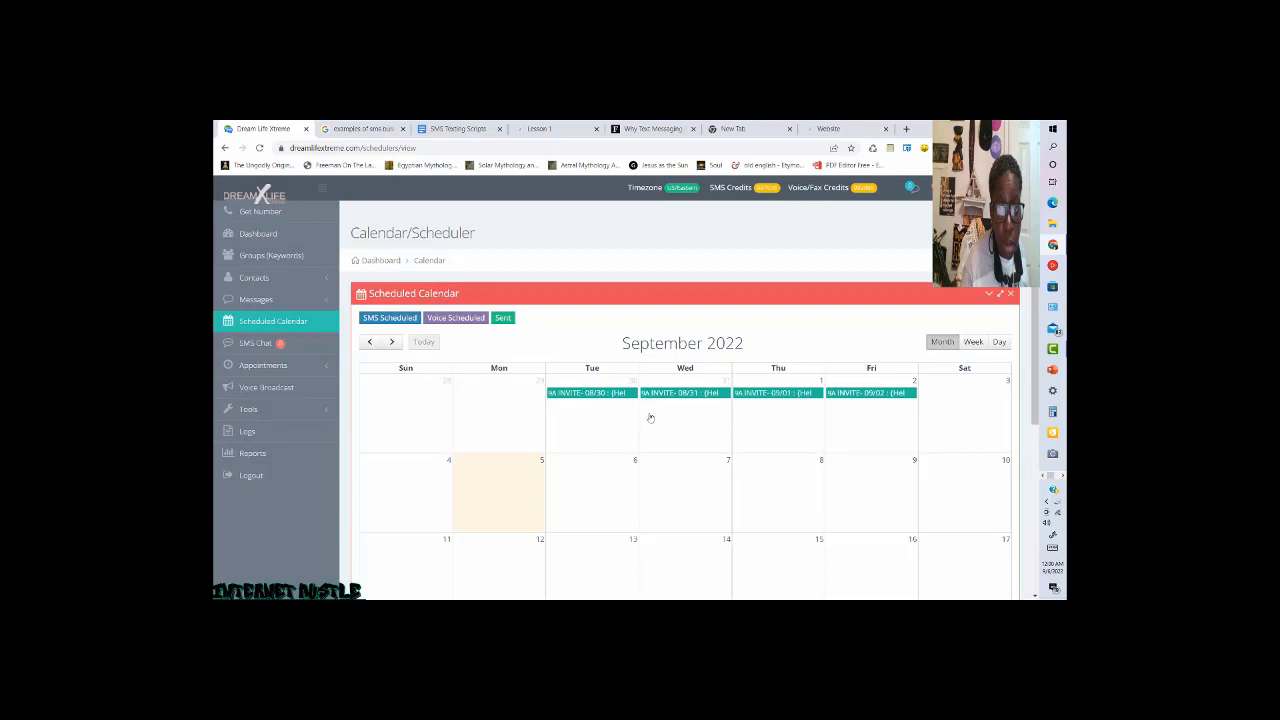
pyautogui.moveTo(708, 398)
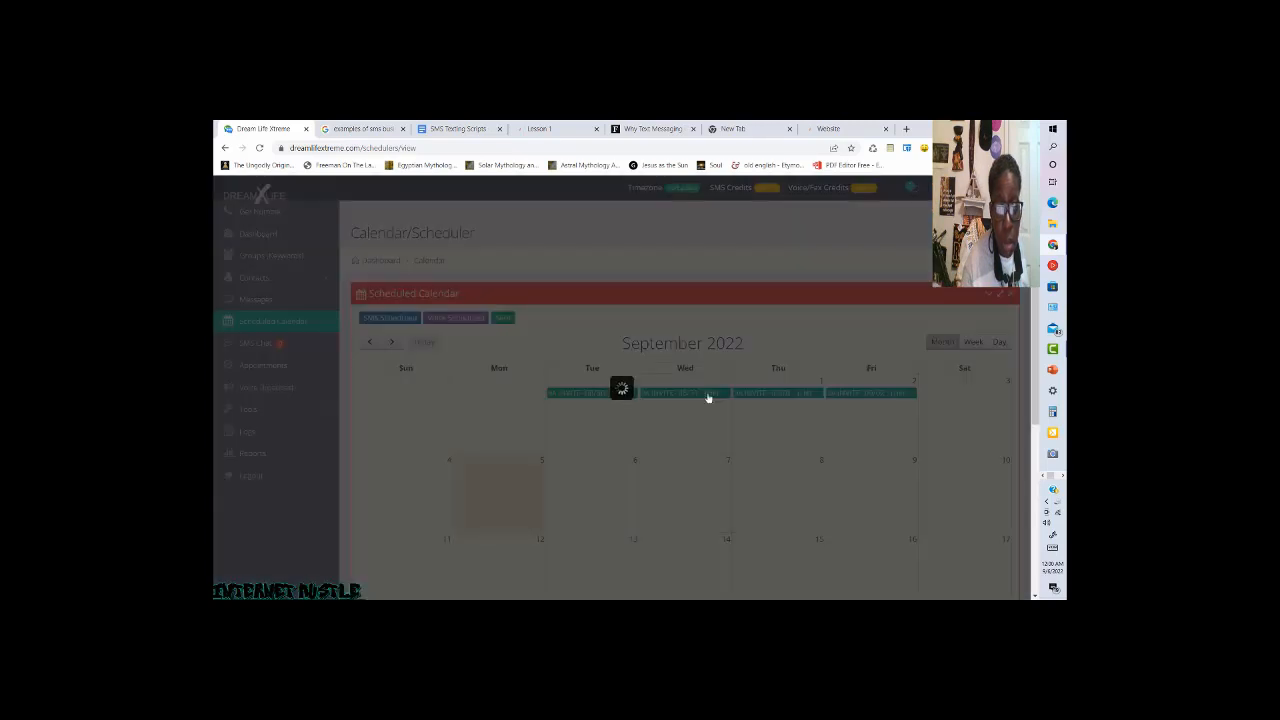
pyautogui.click(708, 392)
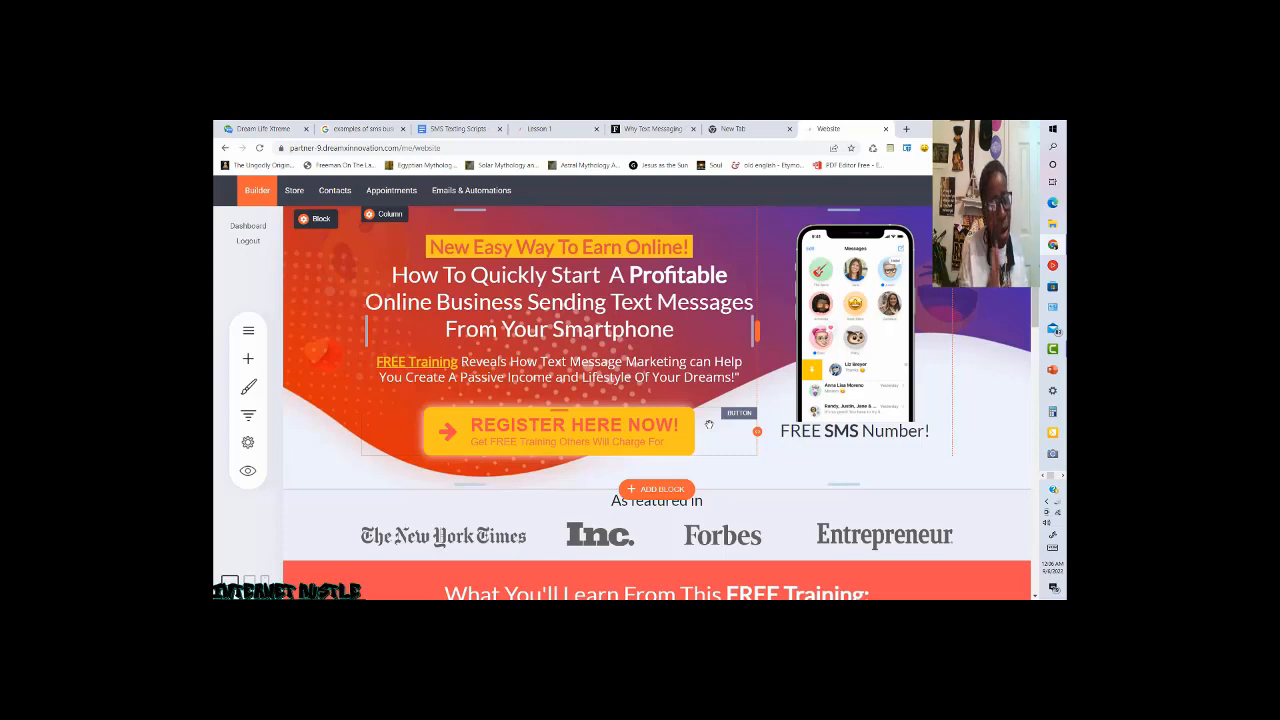
pyautogui.moveTo(708, 424)
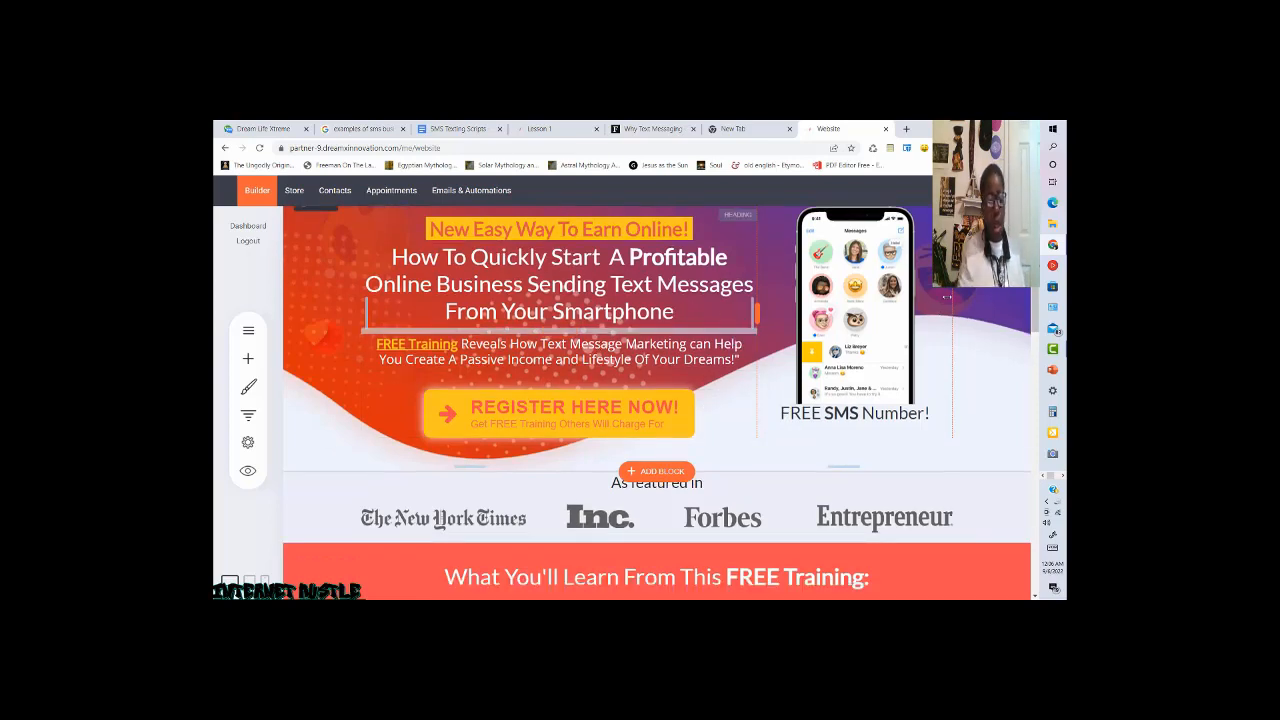
pyautogui.scroll(-3)
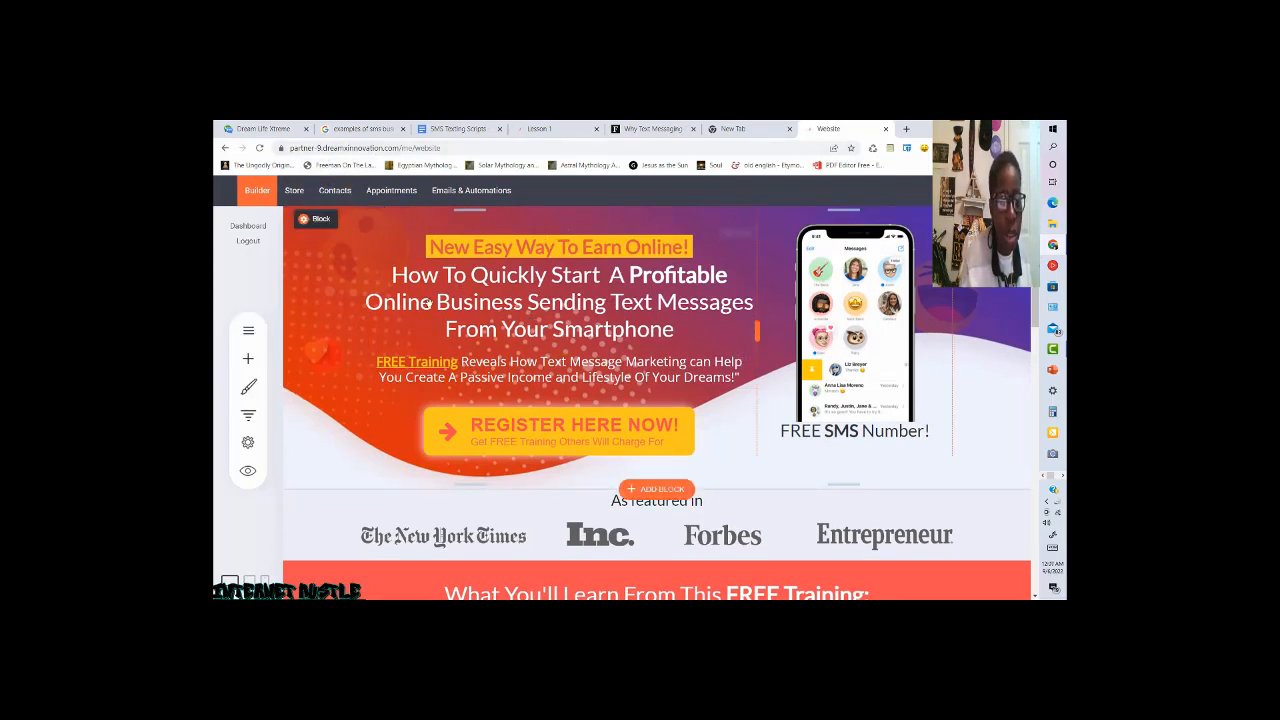
pyautogui.click(558, 300)
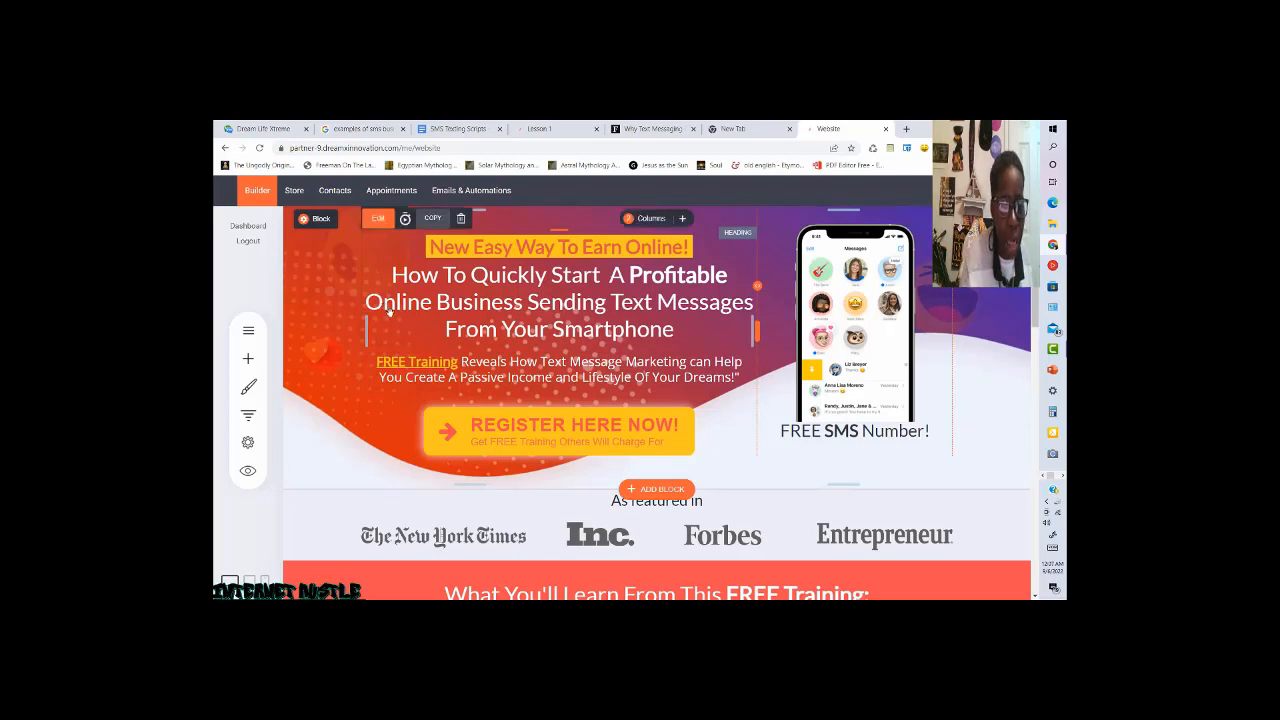
pyautogui.moveTo(858, 284)
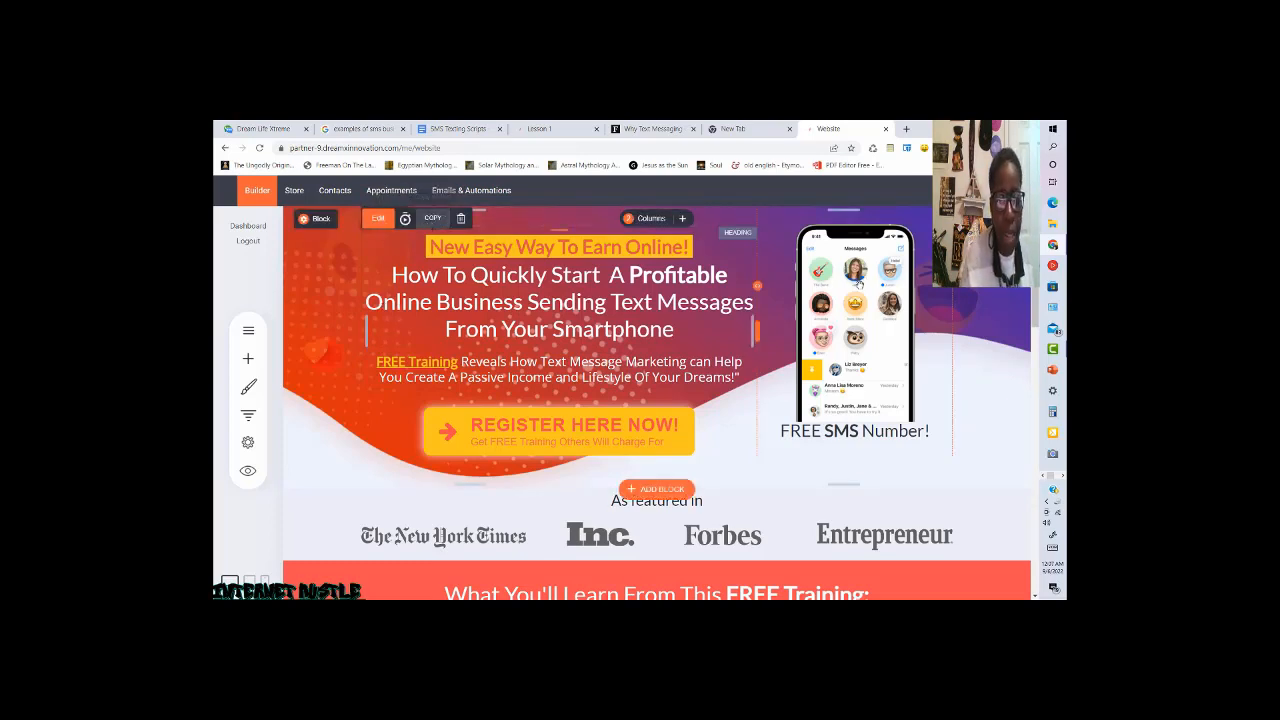
pyautogui.click(856, 330)
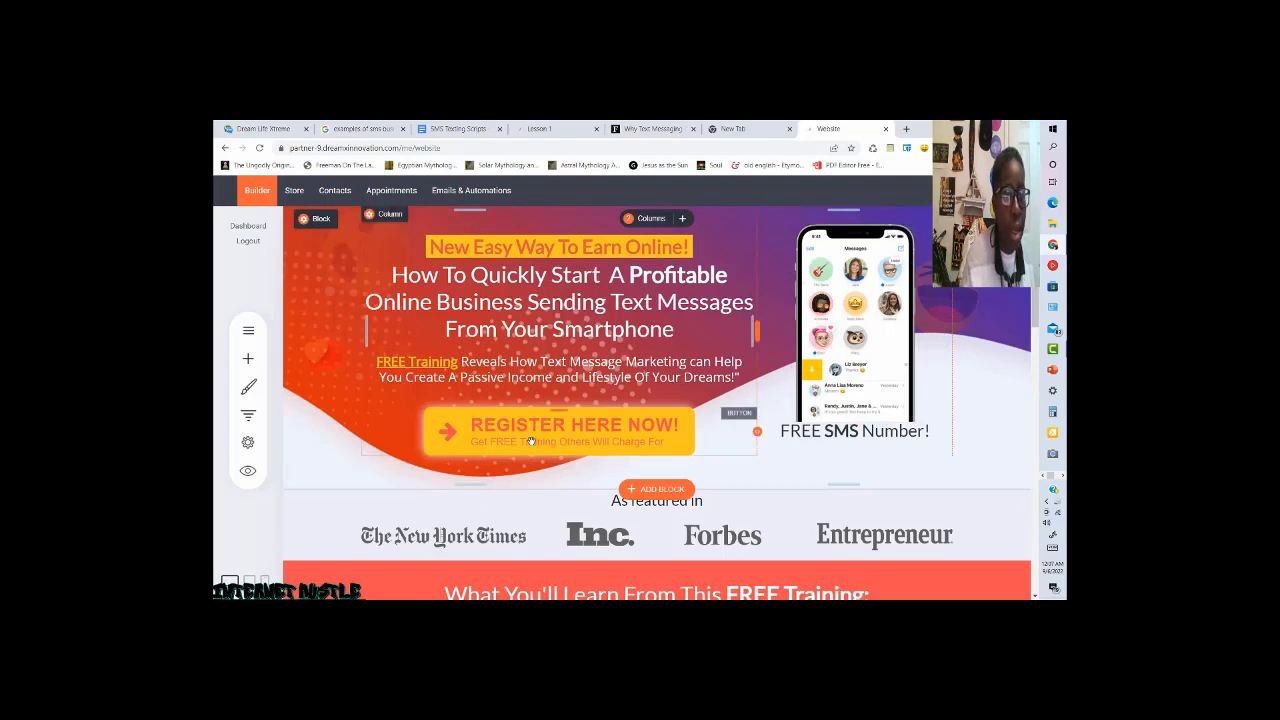
pyautogui.click(560, 376)
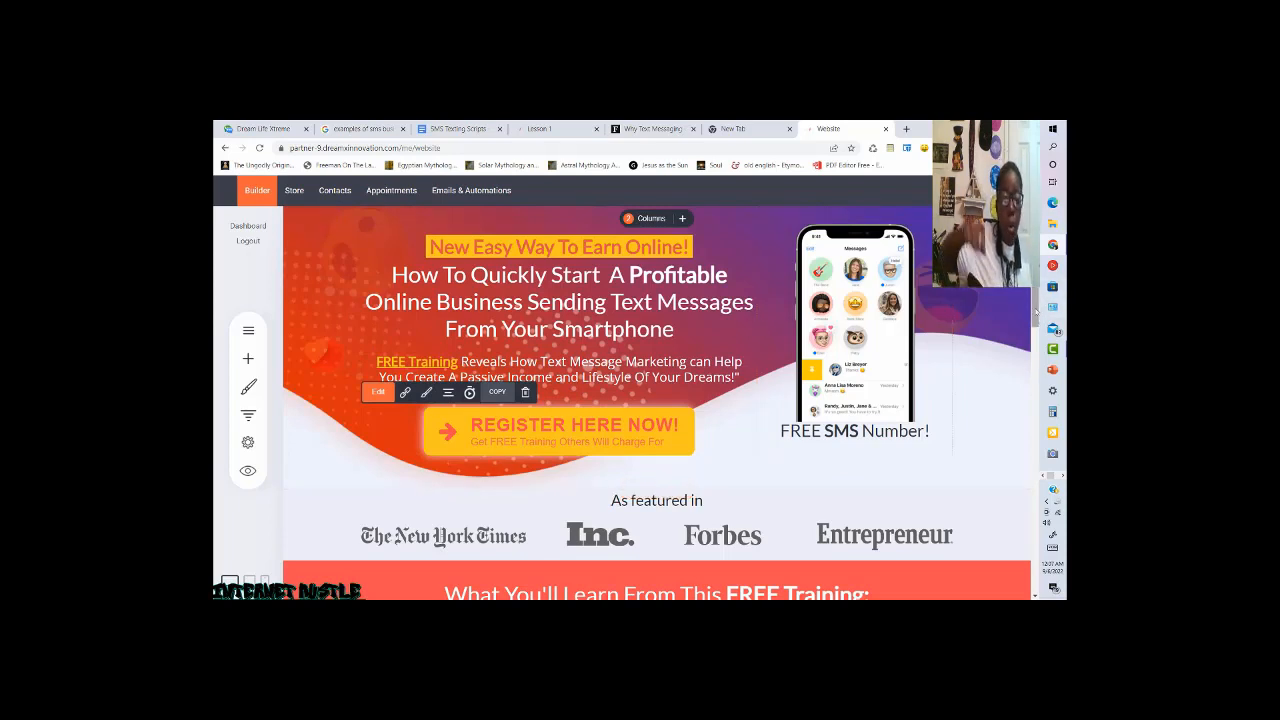
pyautogui.scroll(-3)
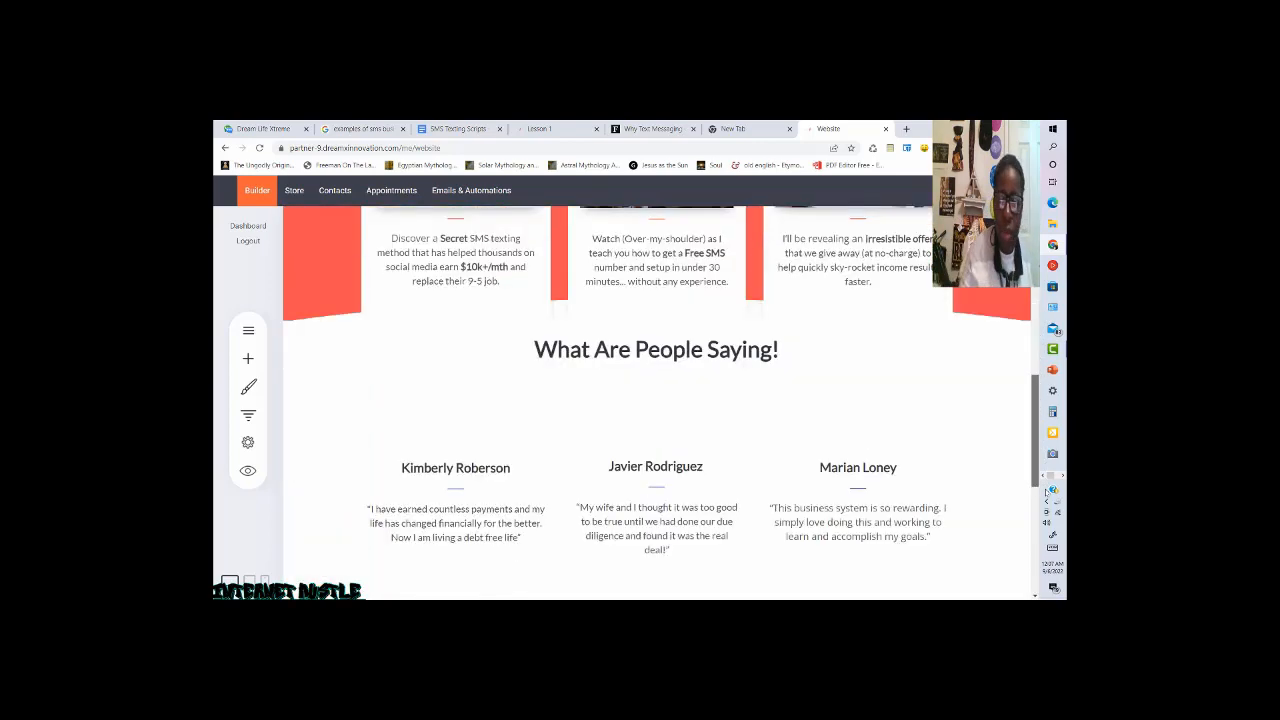
pyautogui.scroll(-3)
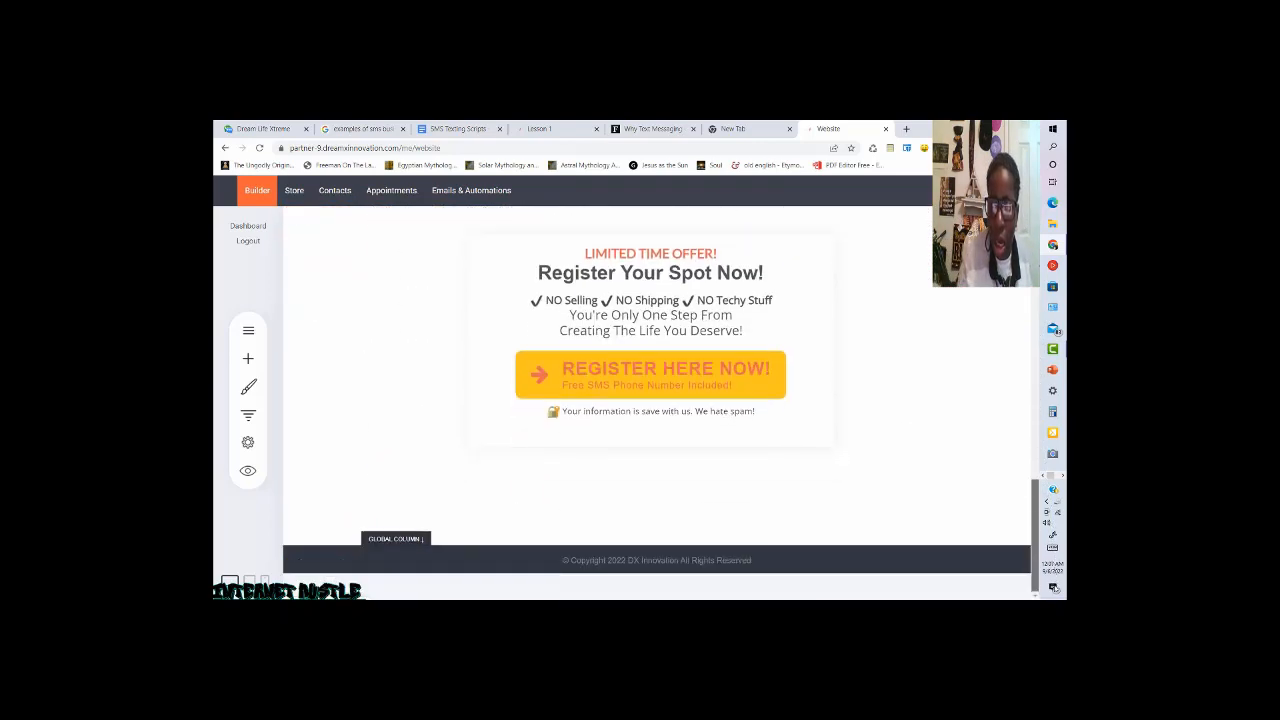
pyautogui.scroll(-3)
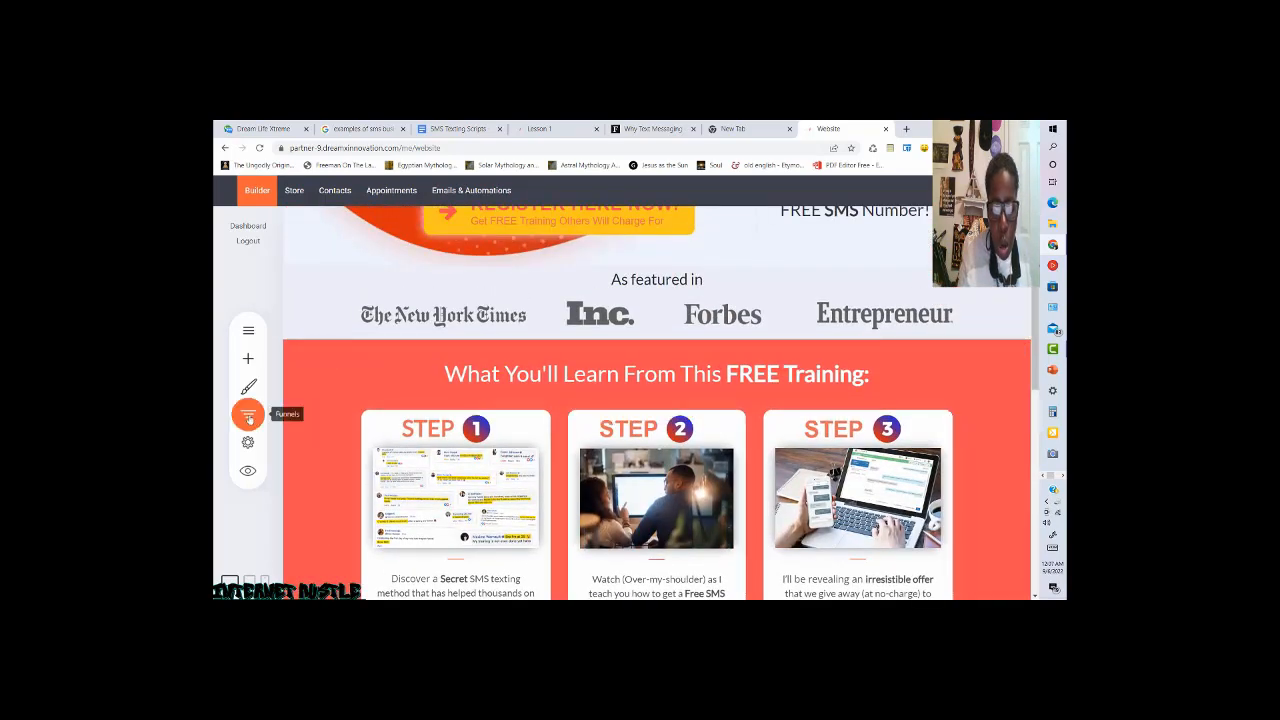
# Show the funnel stats panel with visitor counts for each funnel step.
pyautogui.click(248, 414)
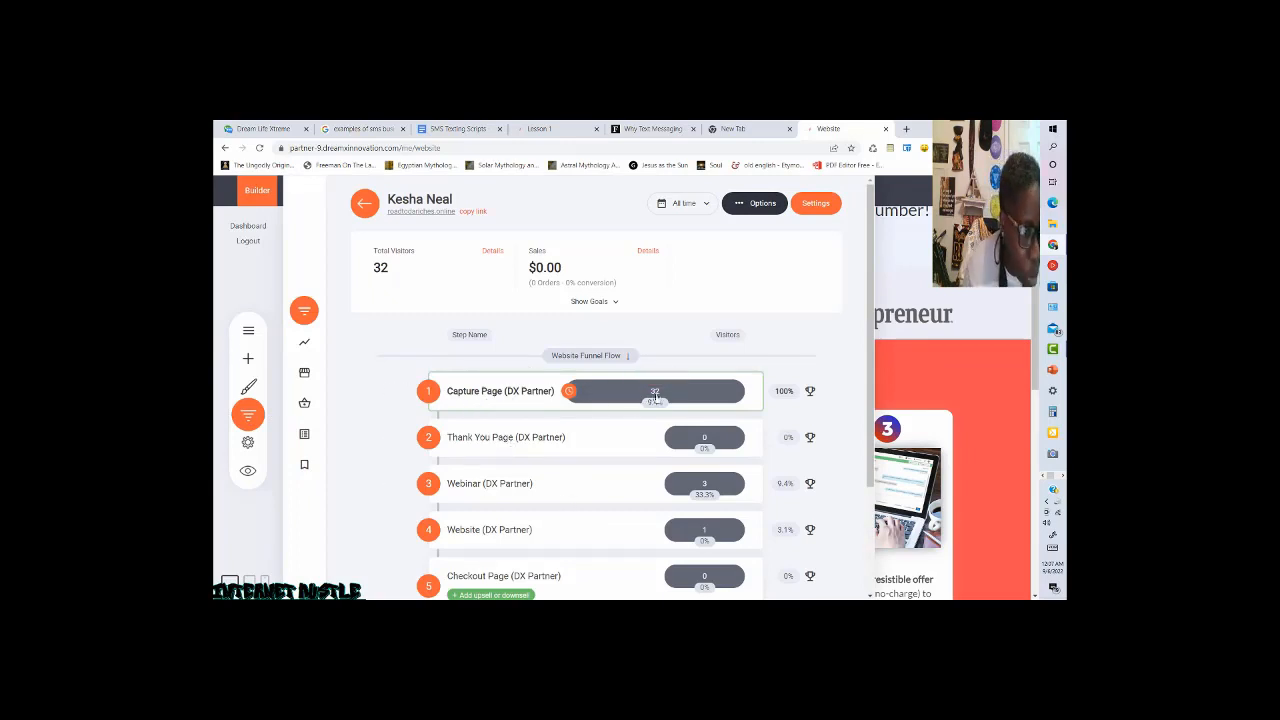
pyautogui.moveTo(476, 444)
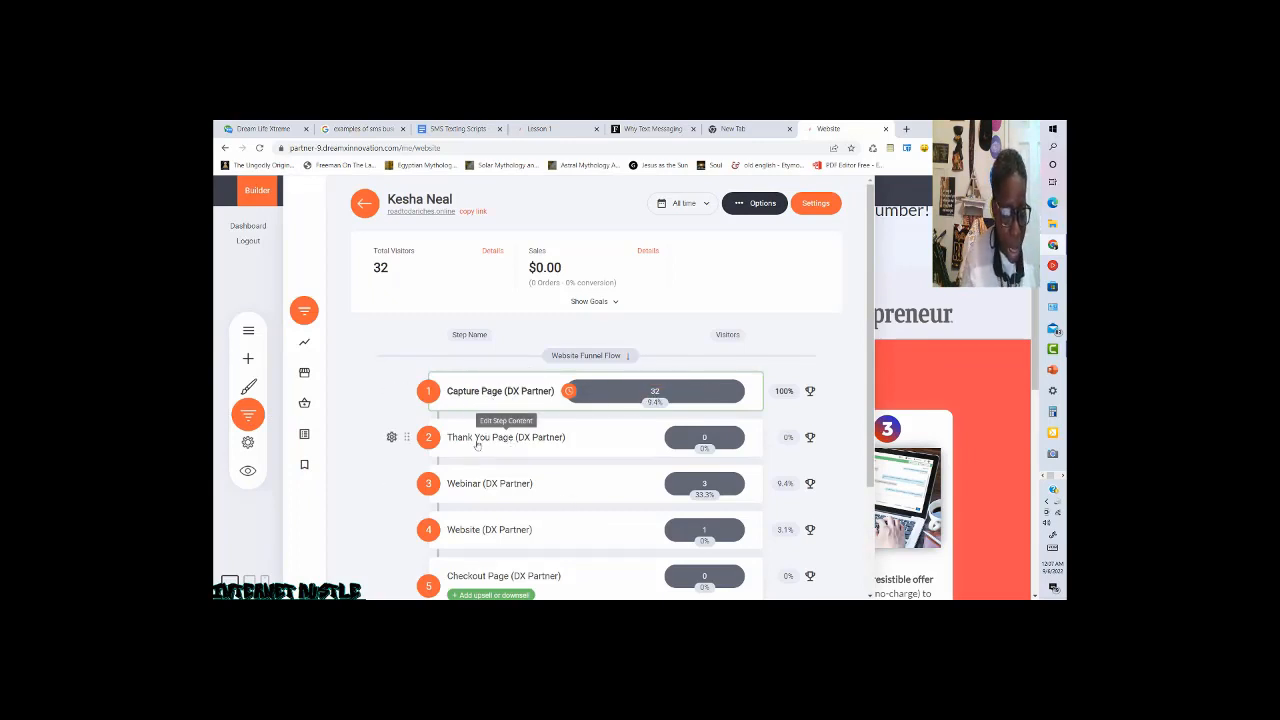
pyautogui.moveTo(468, 538)
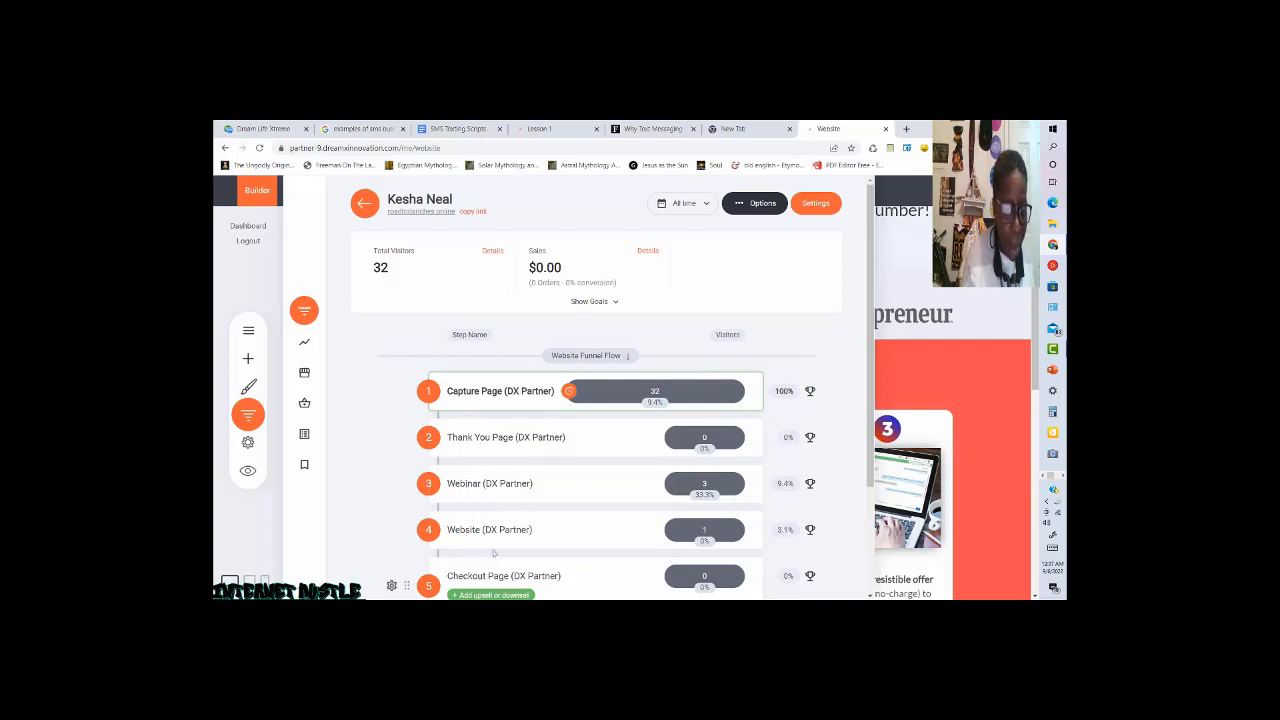
pyautogui.moveTo(464, 536)
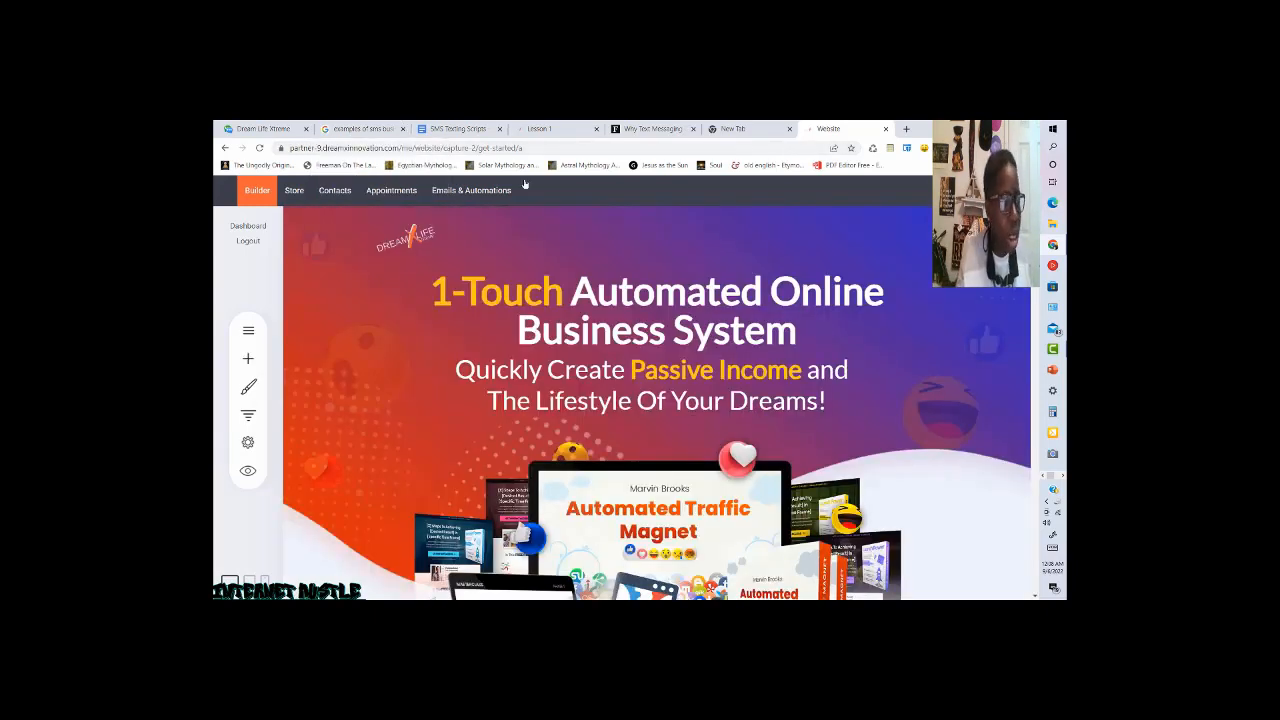
pyautogui.scroll(-3)
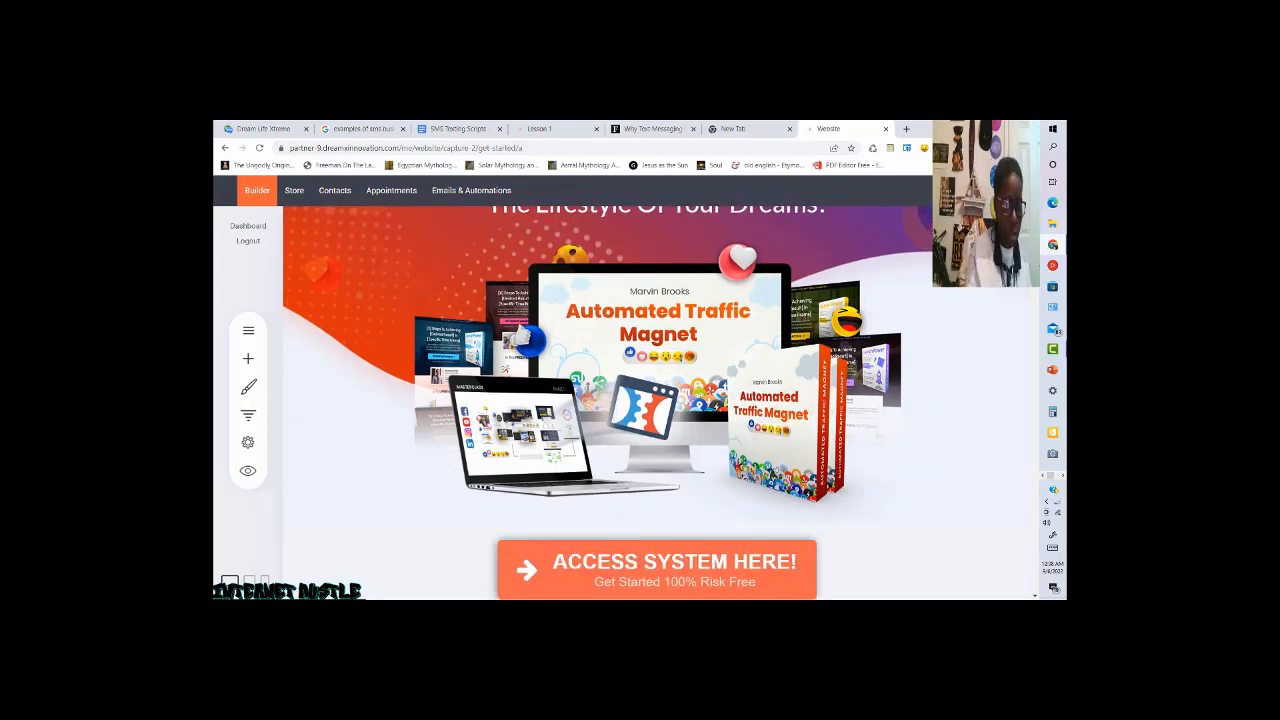
pyautogui.scroll(-3)
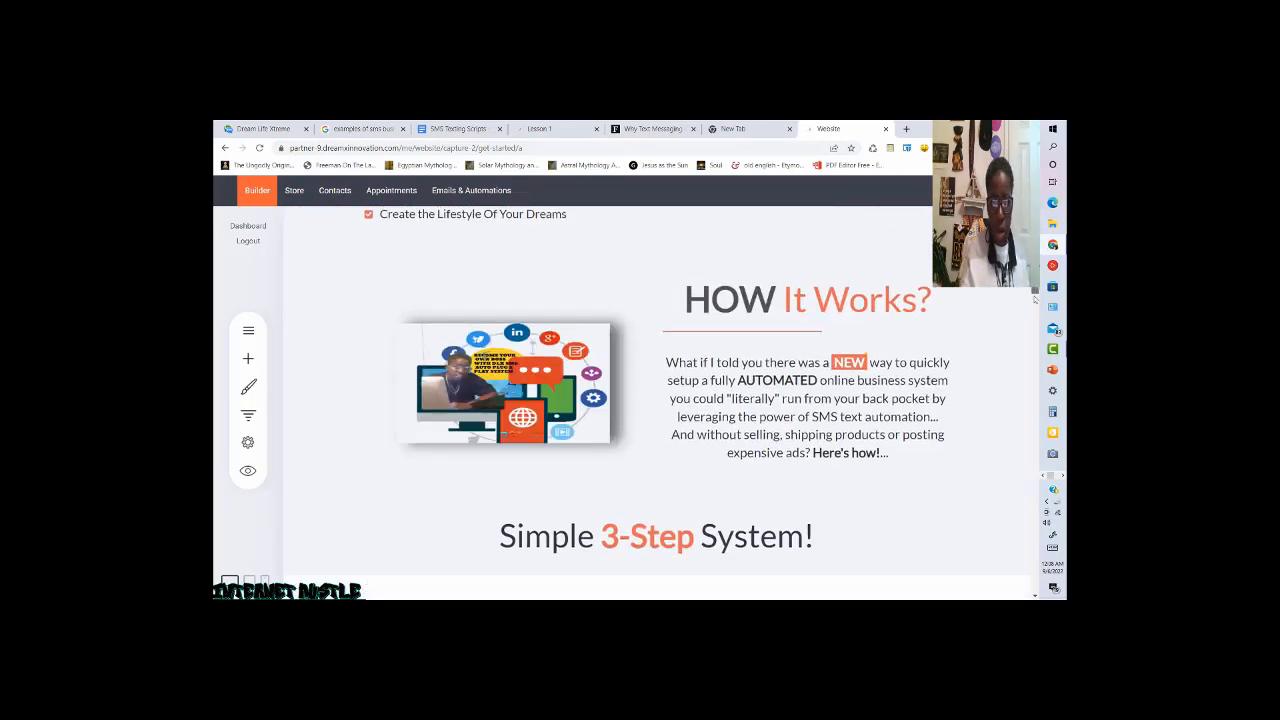
pyautogui.scroll(-3)
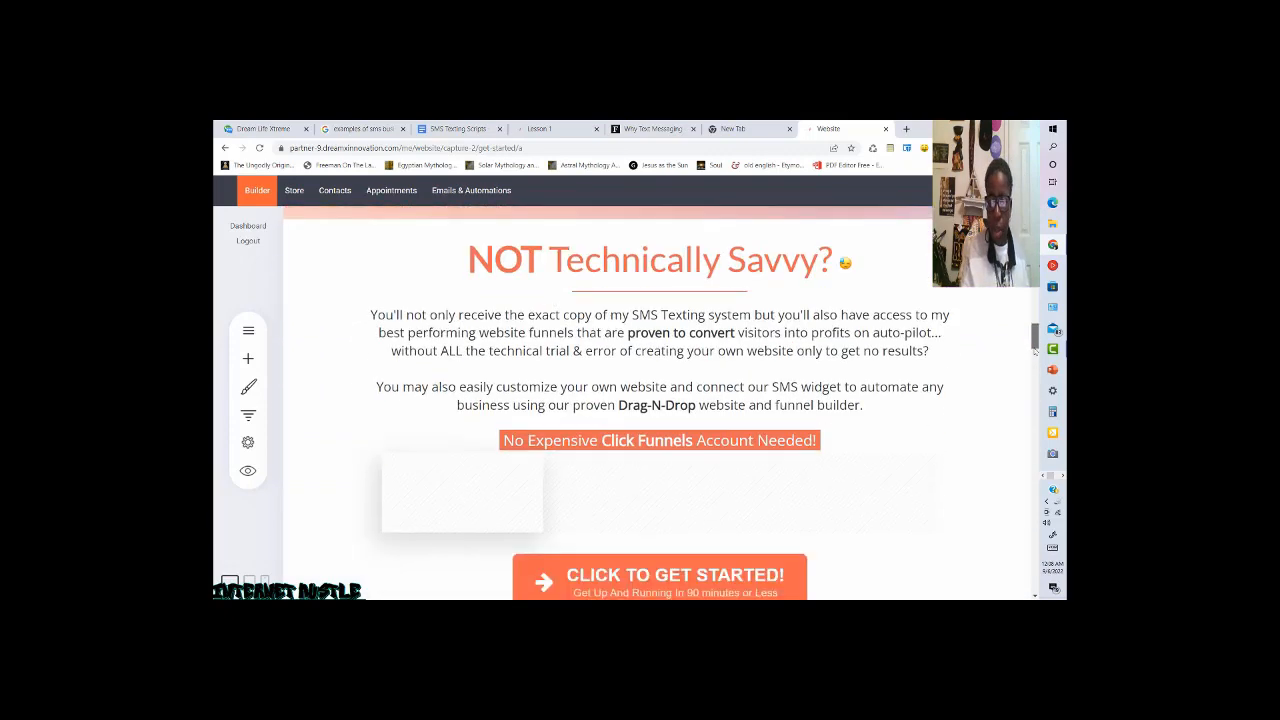
pyautogui.scroll(-3)
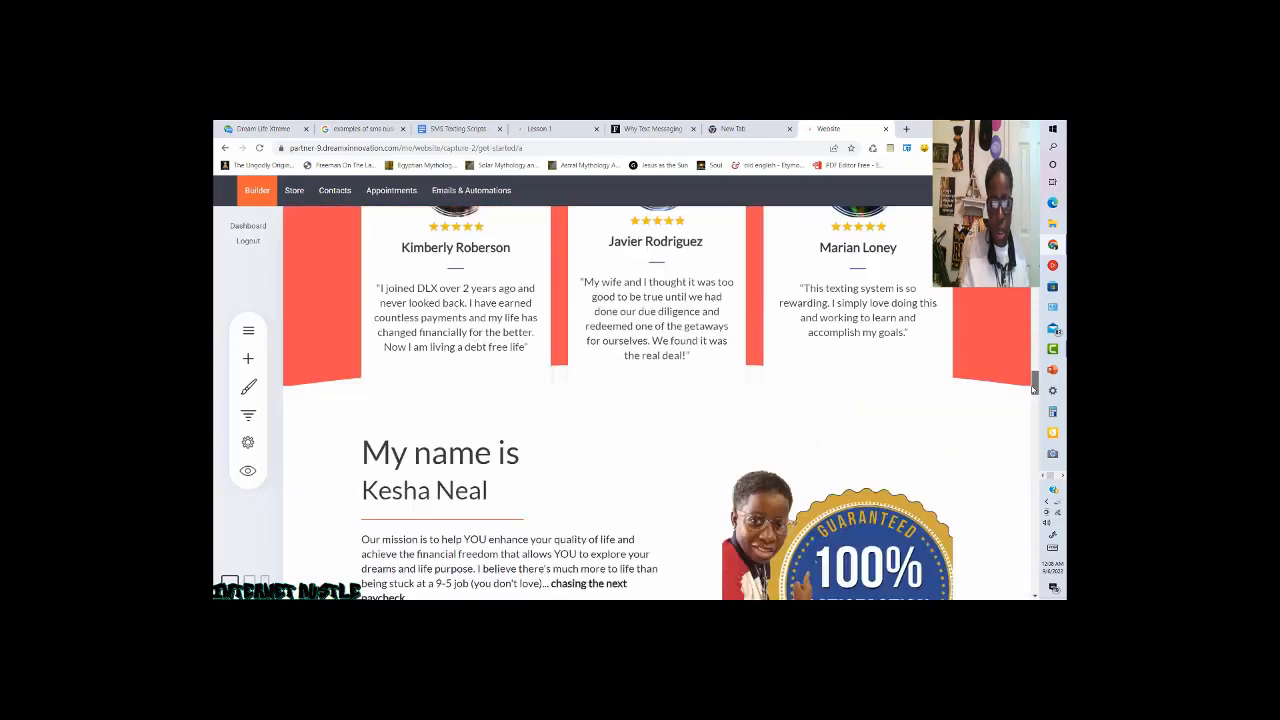
pyautogui.scroll(-3)
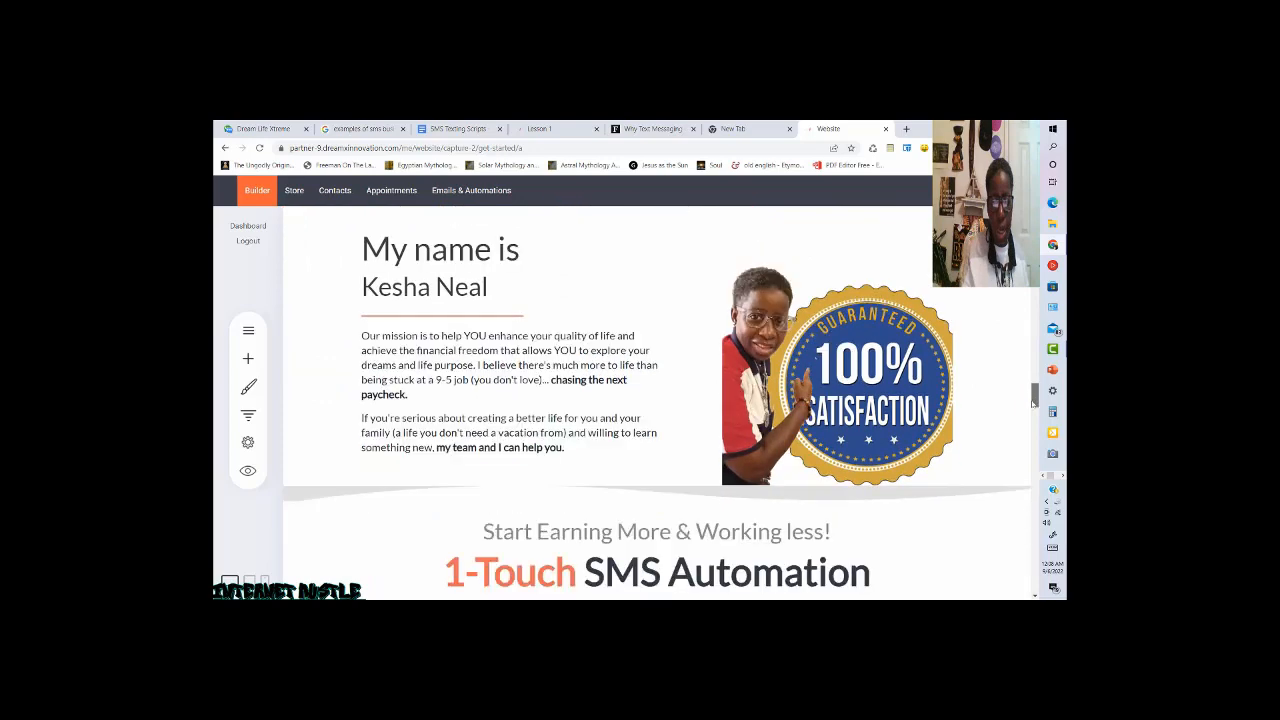
pyautogui.scroll(-3)
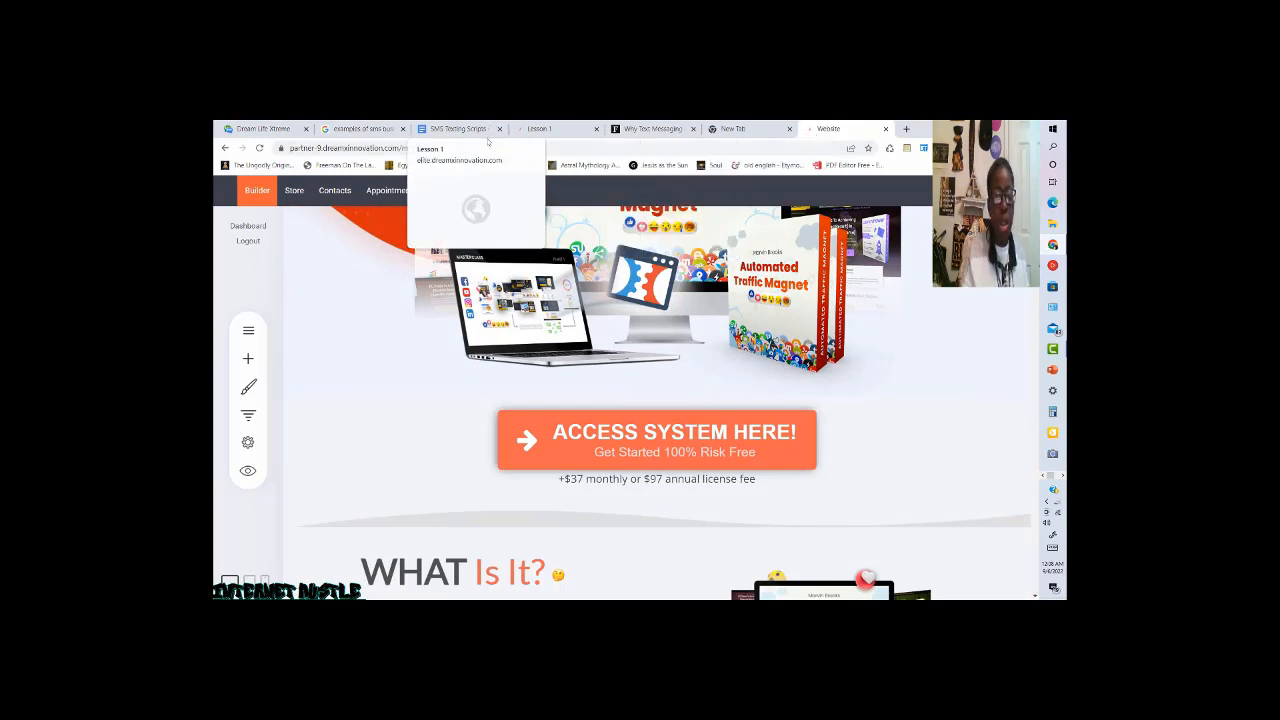
# Return to the Lesson 1 tab and scroll down to its 1-on-1 training and Big Bonuses sections.
pyautogui.click(540, 128)
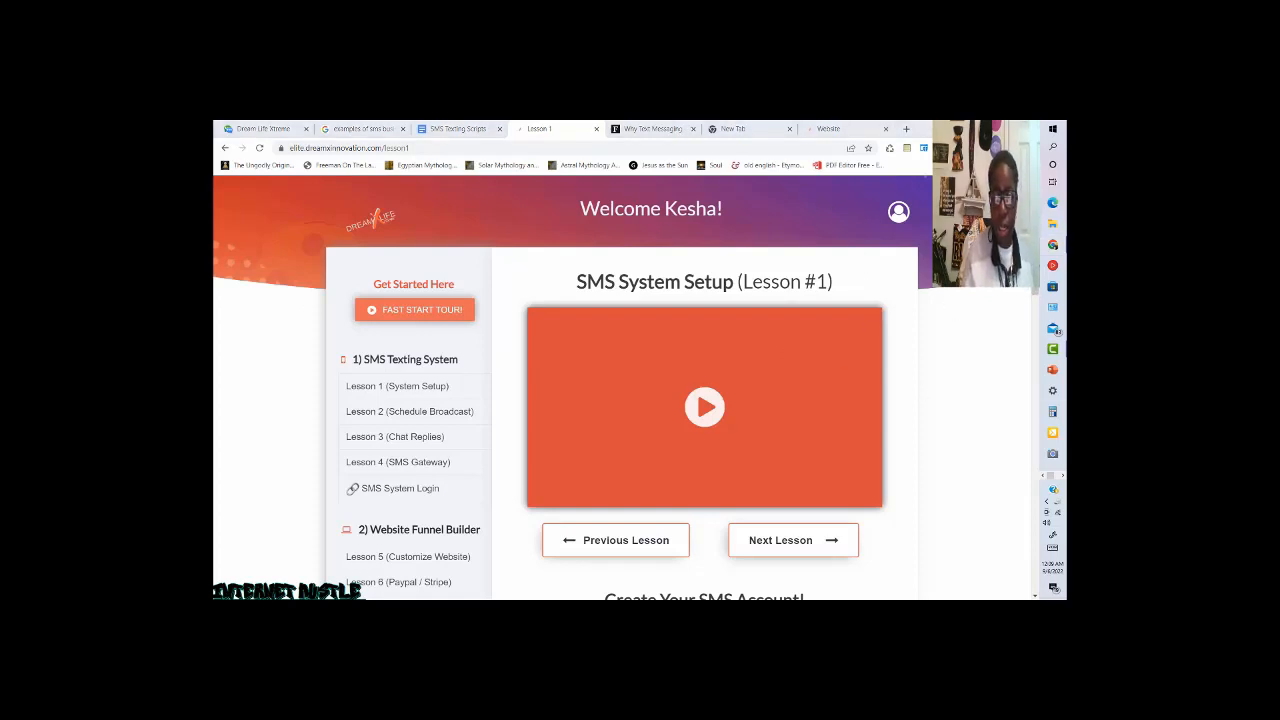
pyautogui.scroll(-3)
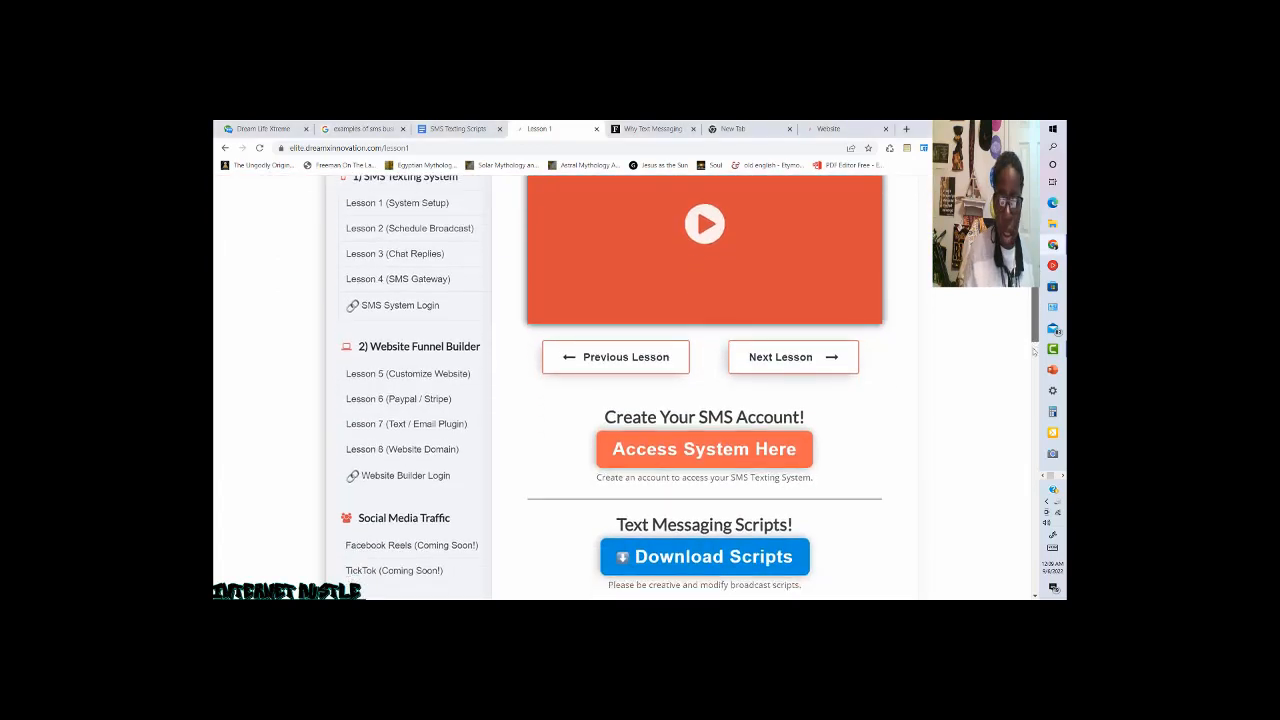
pyautogui.scroll(-3)
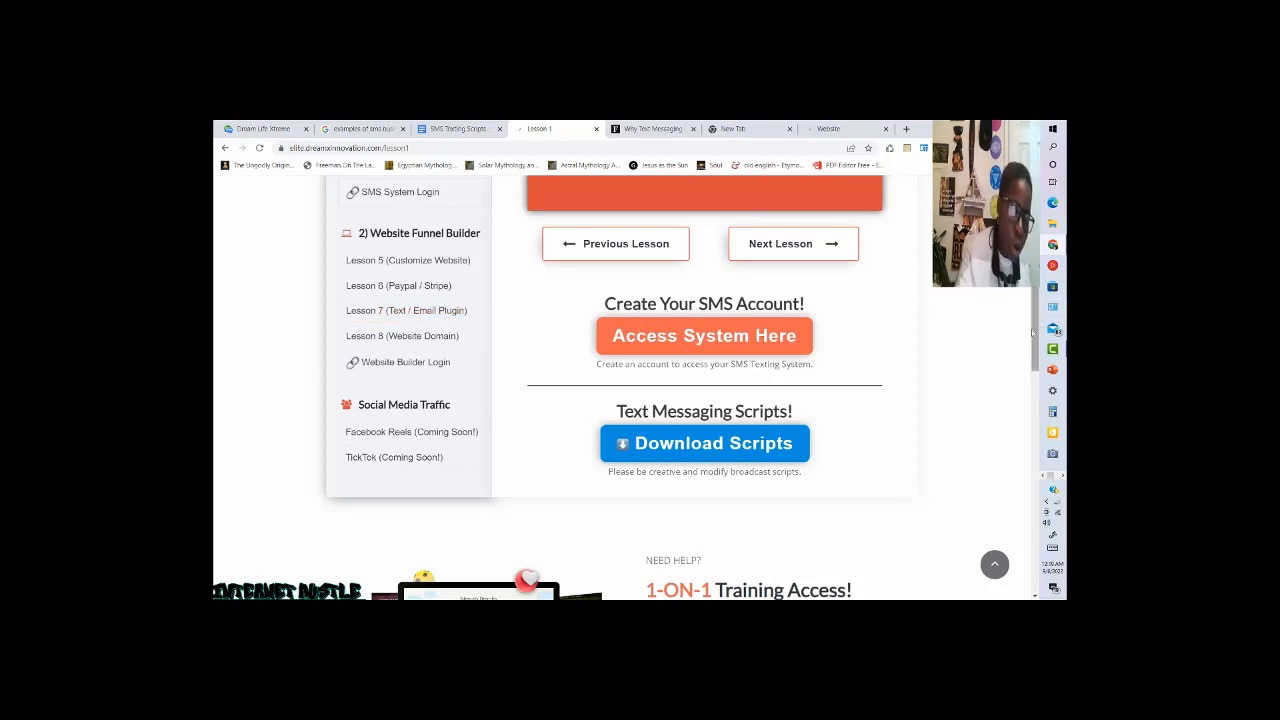
pyautogui.scroll(-3)
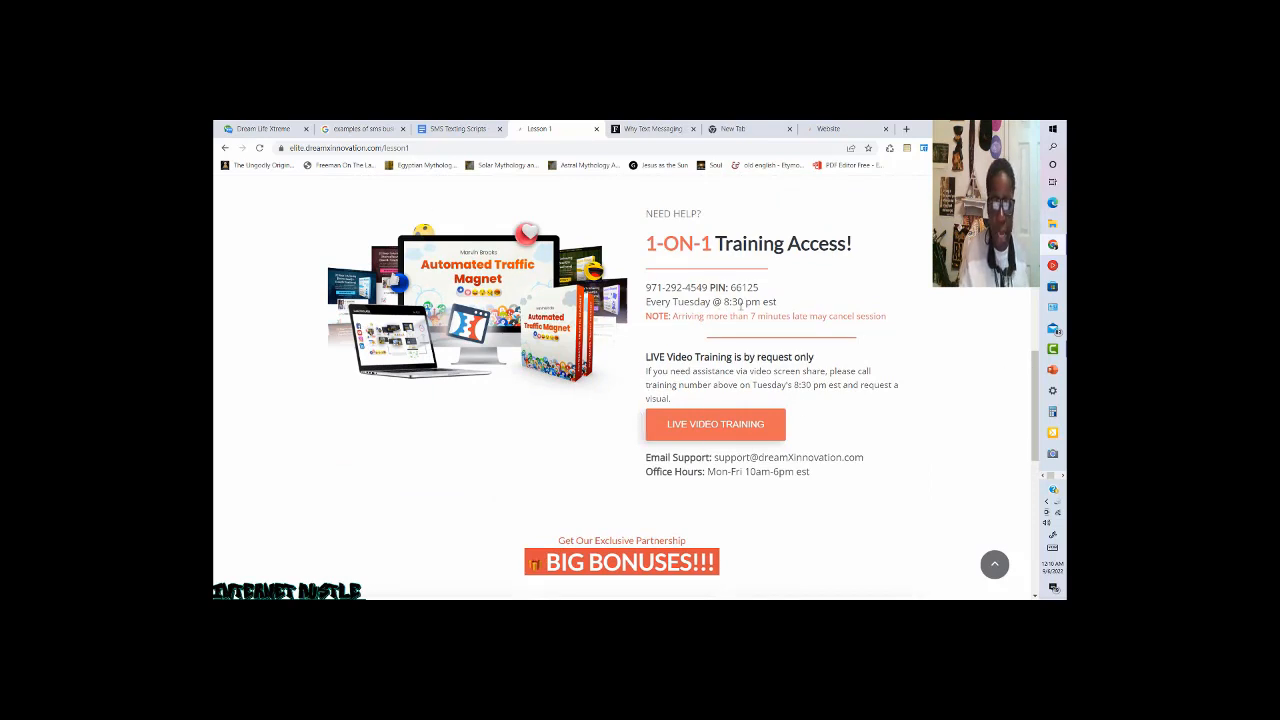
pyautogui.scroll(-3)
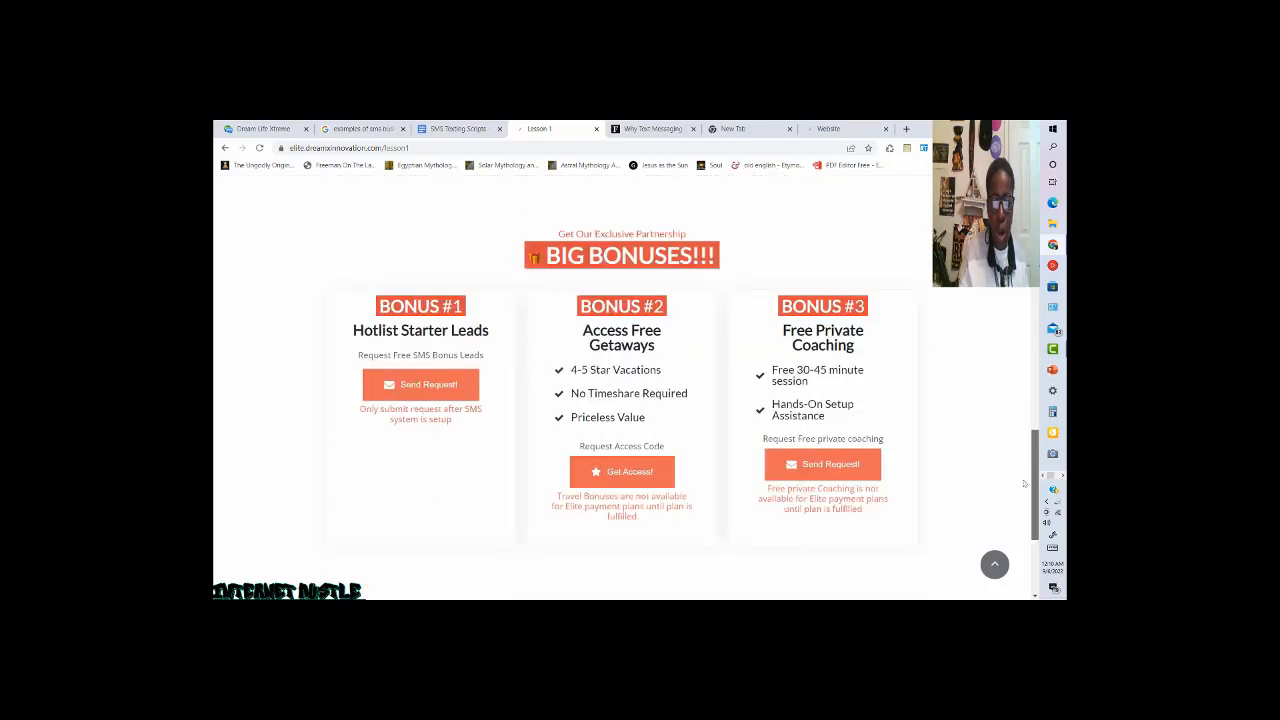
pyautogui.scroll(-3)
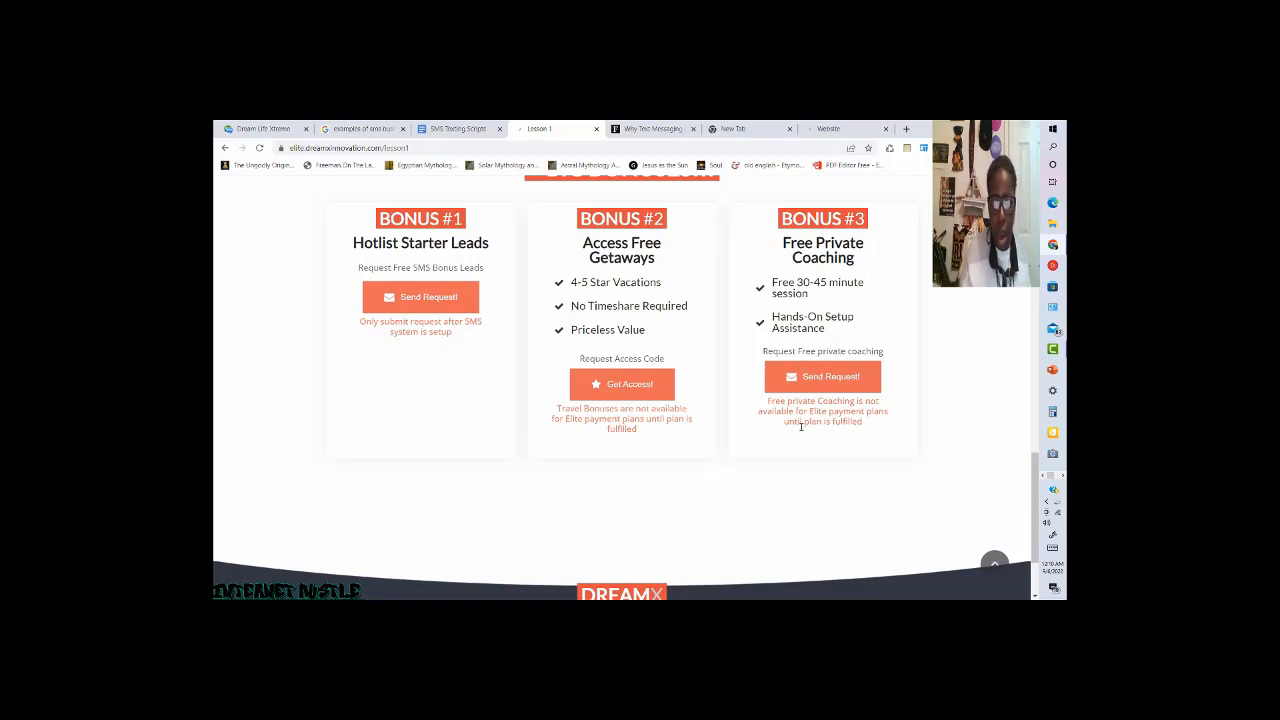
pyautogui.moveTo(806, 432)
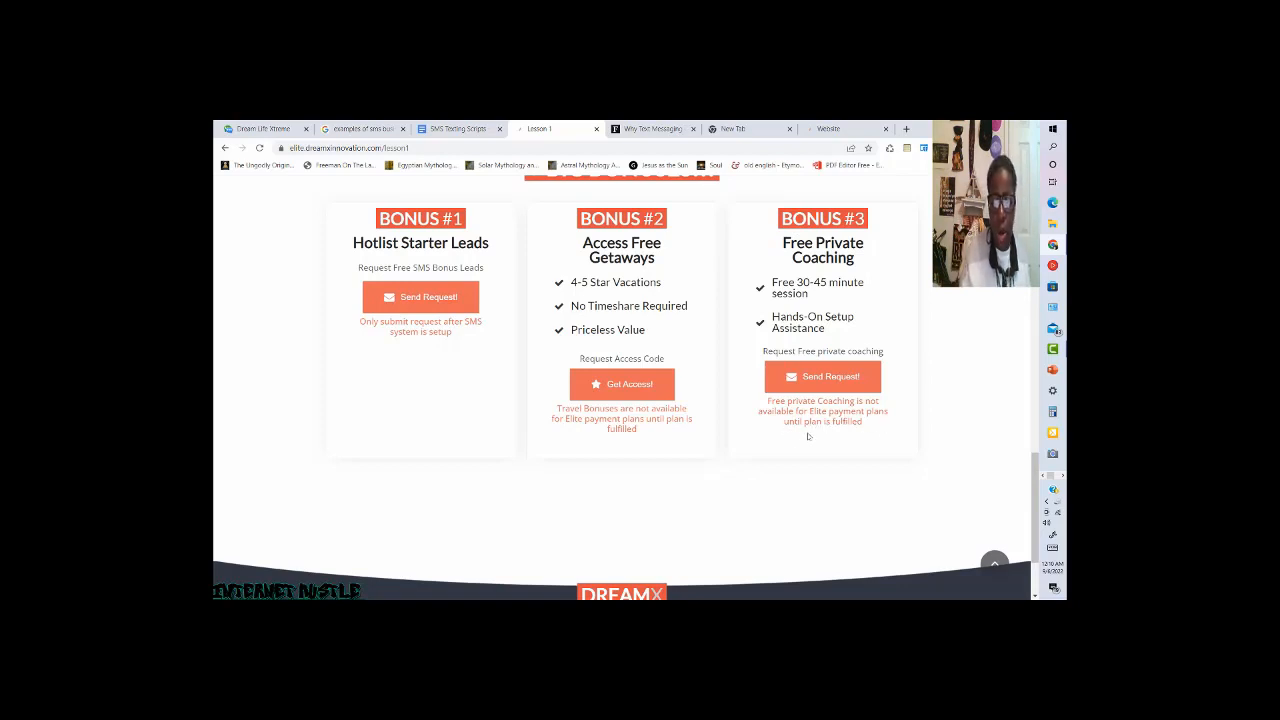
pyautogui.moveTo(872, 420)
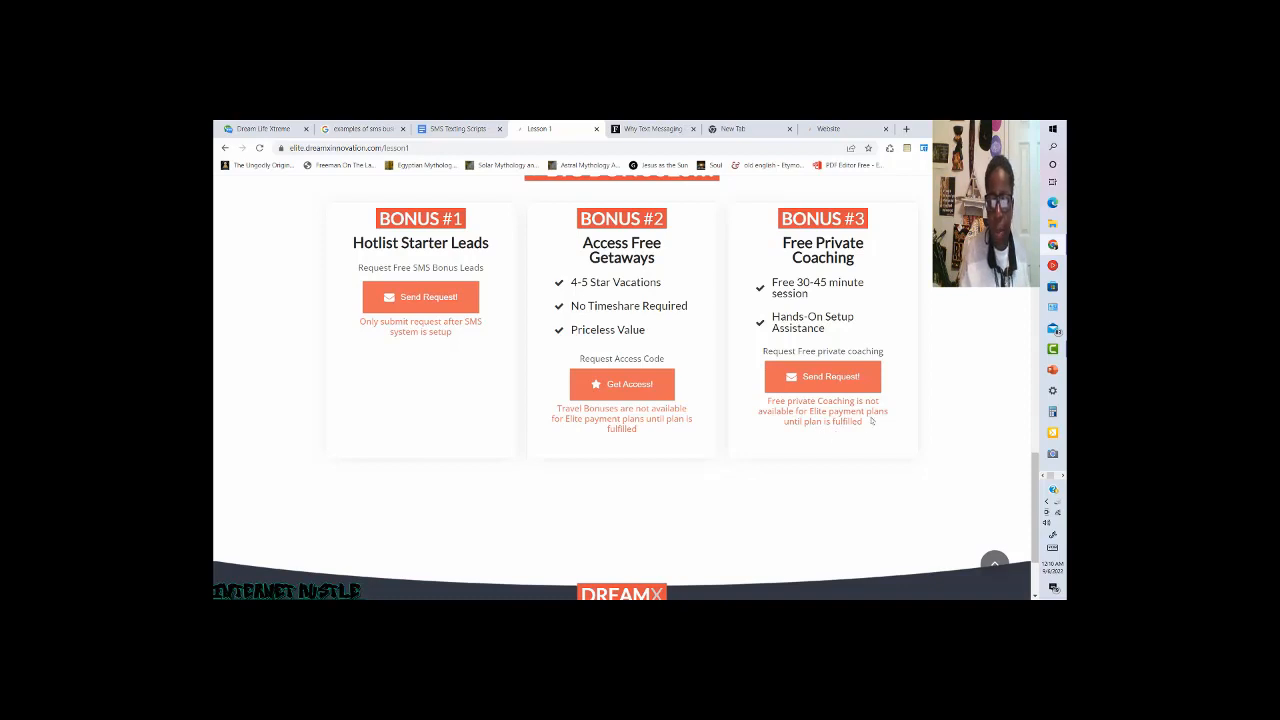
pyautogui.moveTo(780, 424)
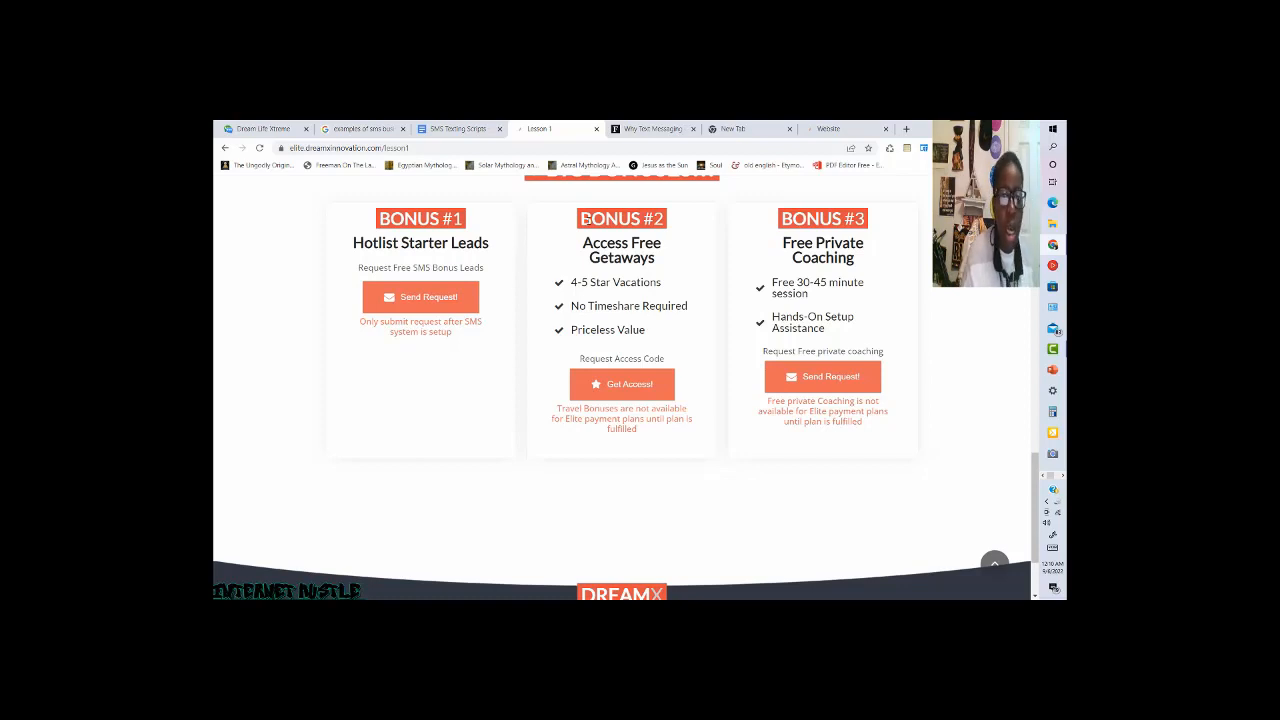
pyautogui.moveTo(536, 272)
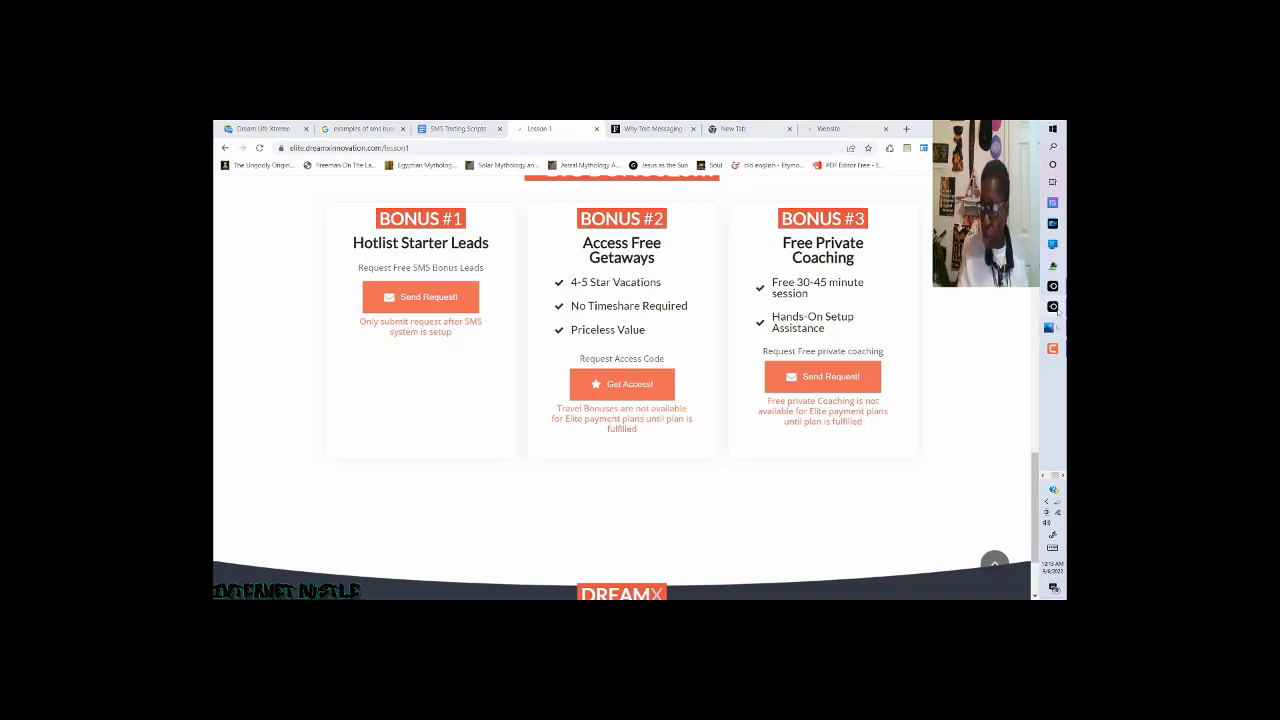
pyautogui.moveTo(820, 408)
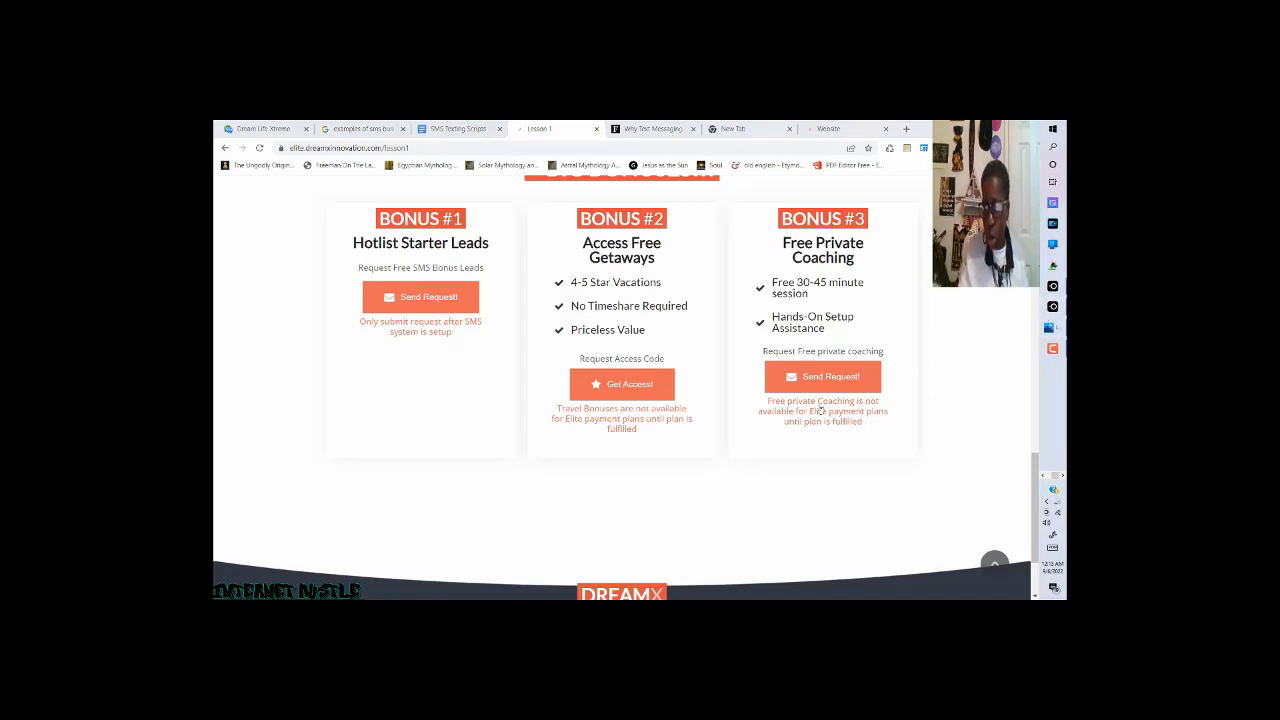
pyautogui.moveTo(818, 410)
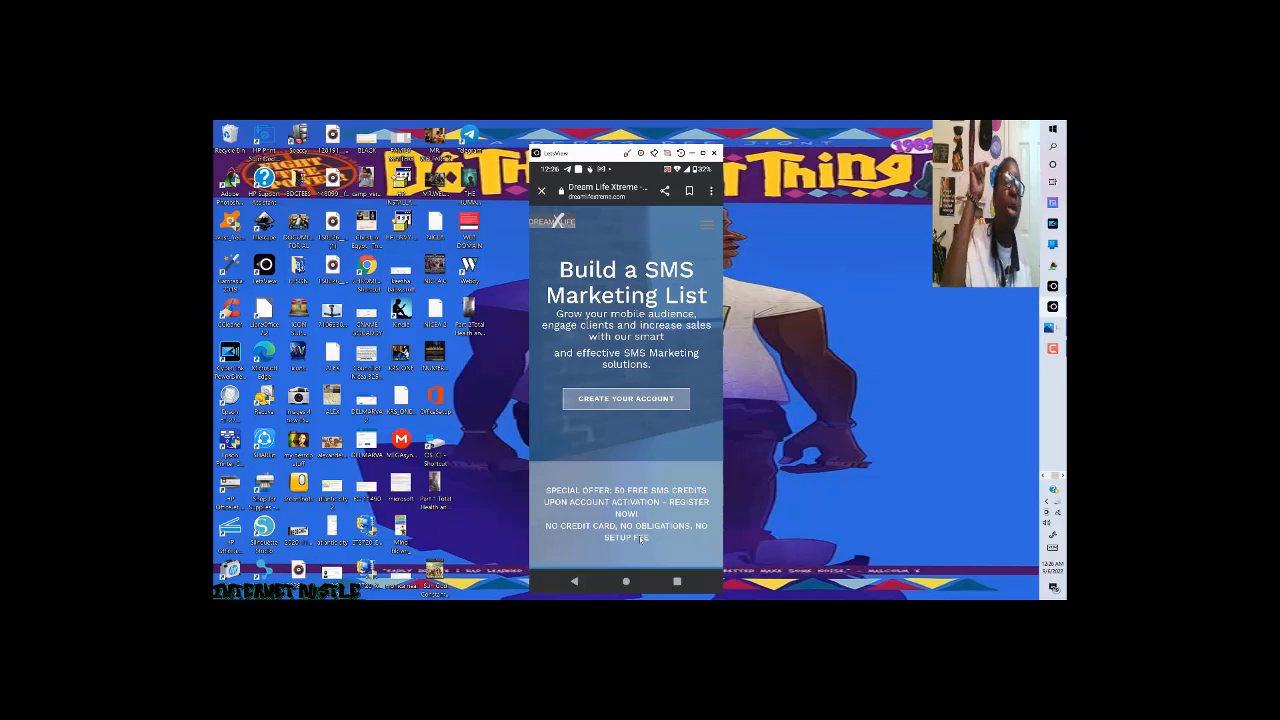
# Sign in to the DreamX SMS account on the mirrored phone with the saved credentials.
pyautogui.click(708, 224)
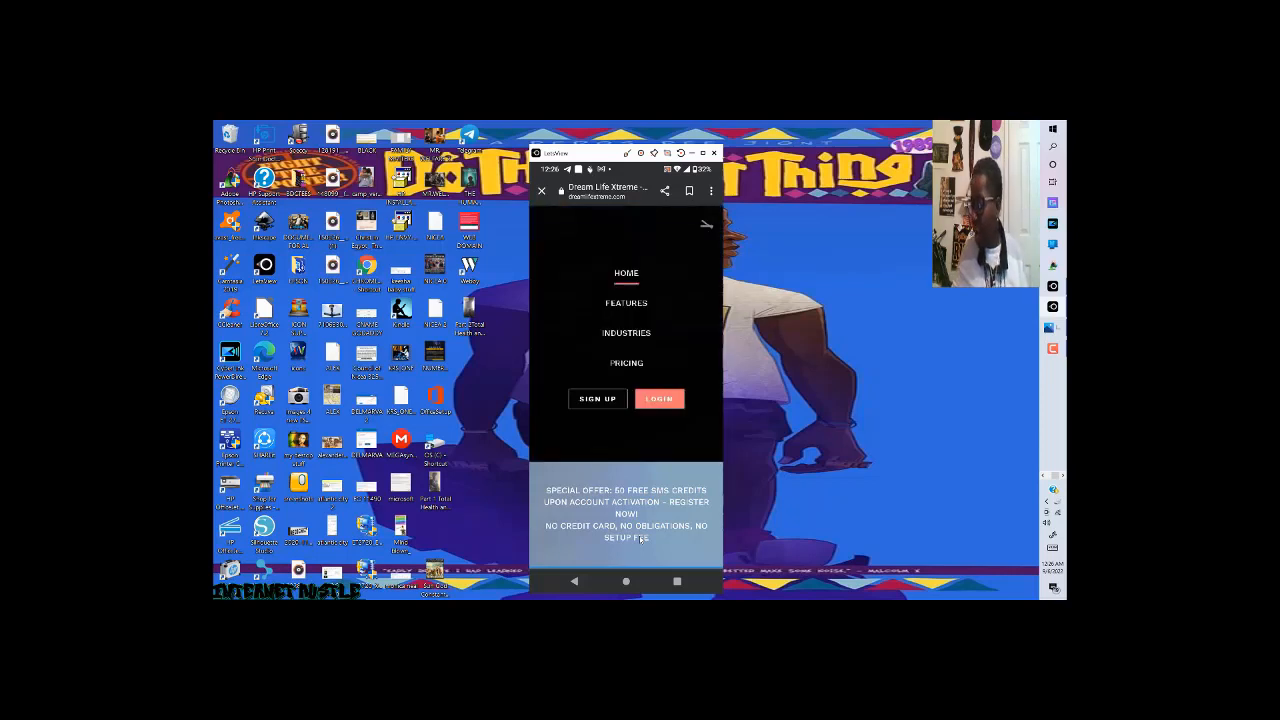
pyautogui.click(658, 398)
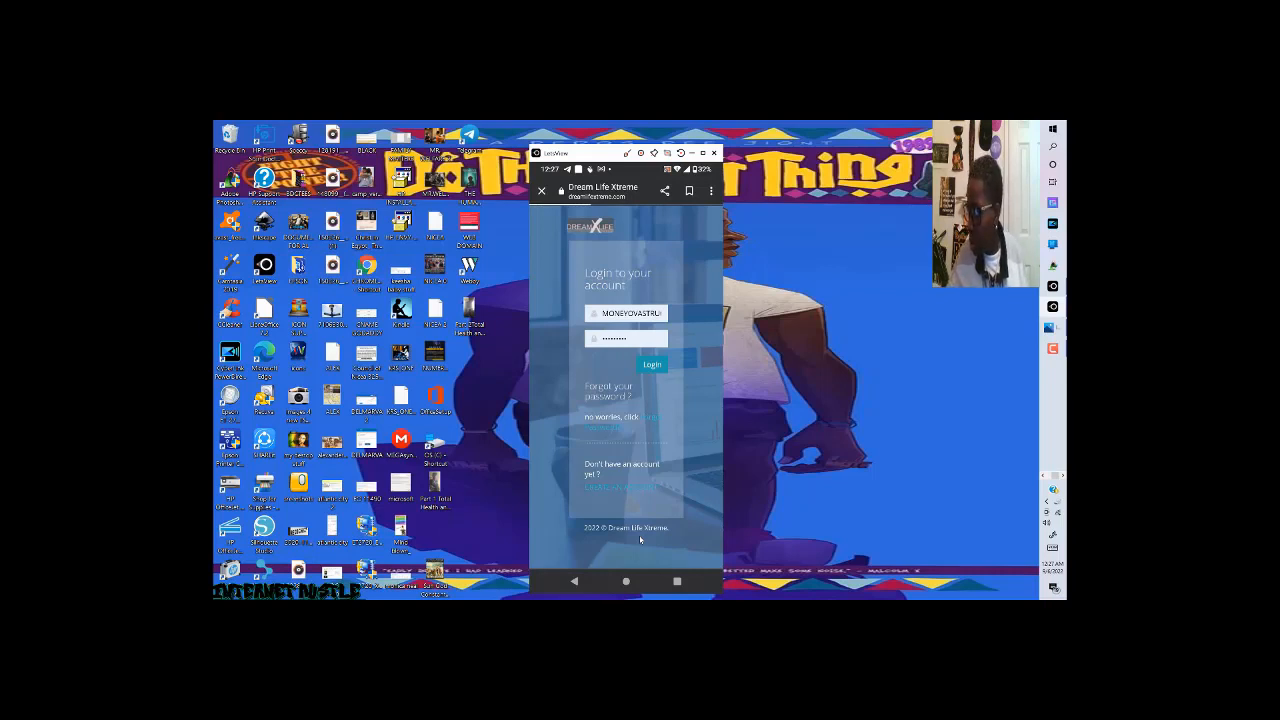
pyautogui.click(652, 364)
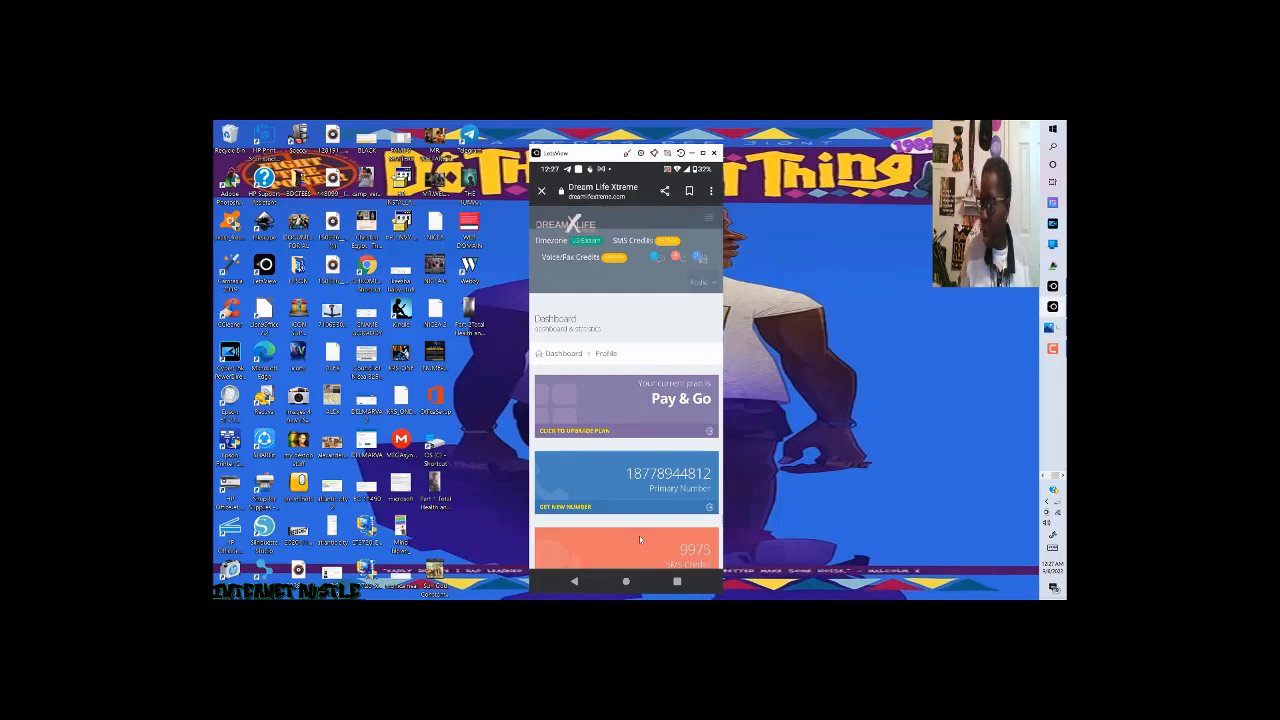
# Review the dashboard's Pay & Go plan, primary number and credit tiles.
pyautogui.scroll(-3)
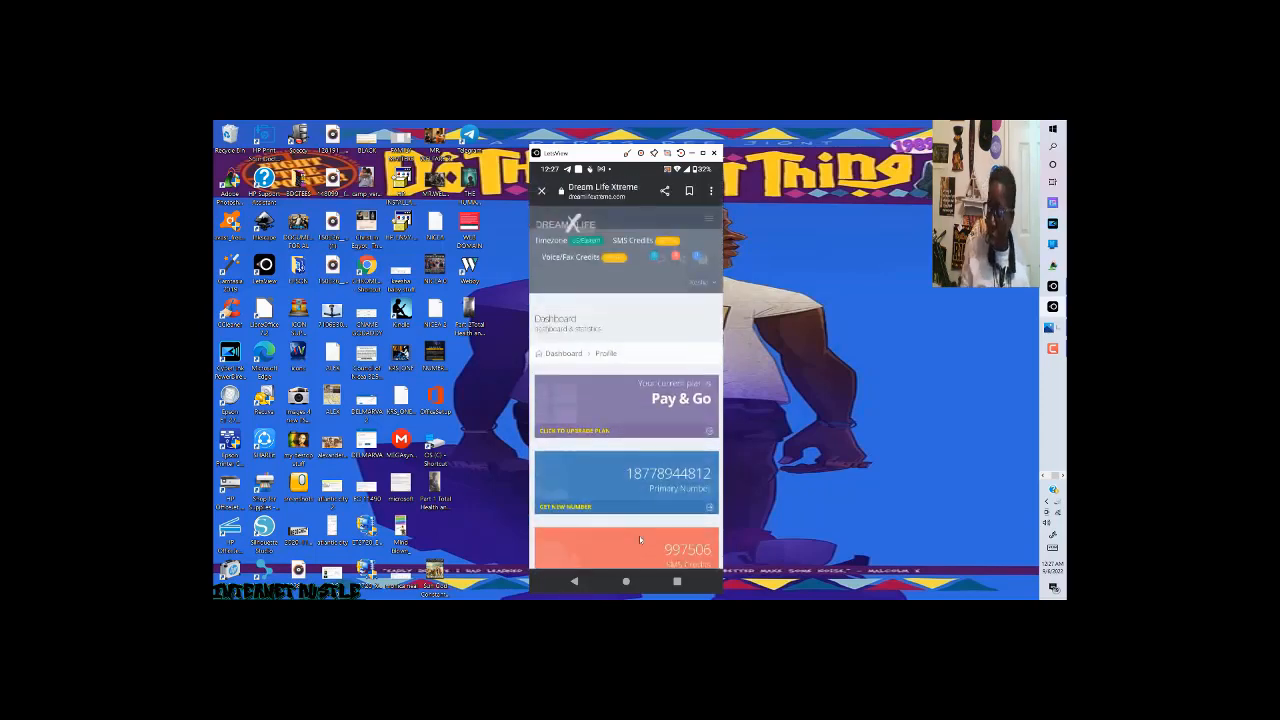
pyautogui.scroll(3)
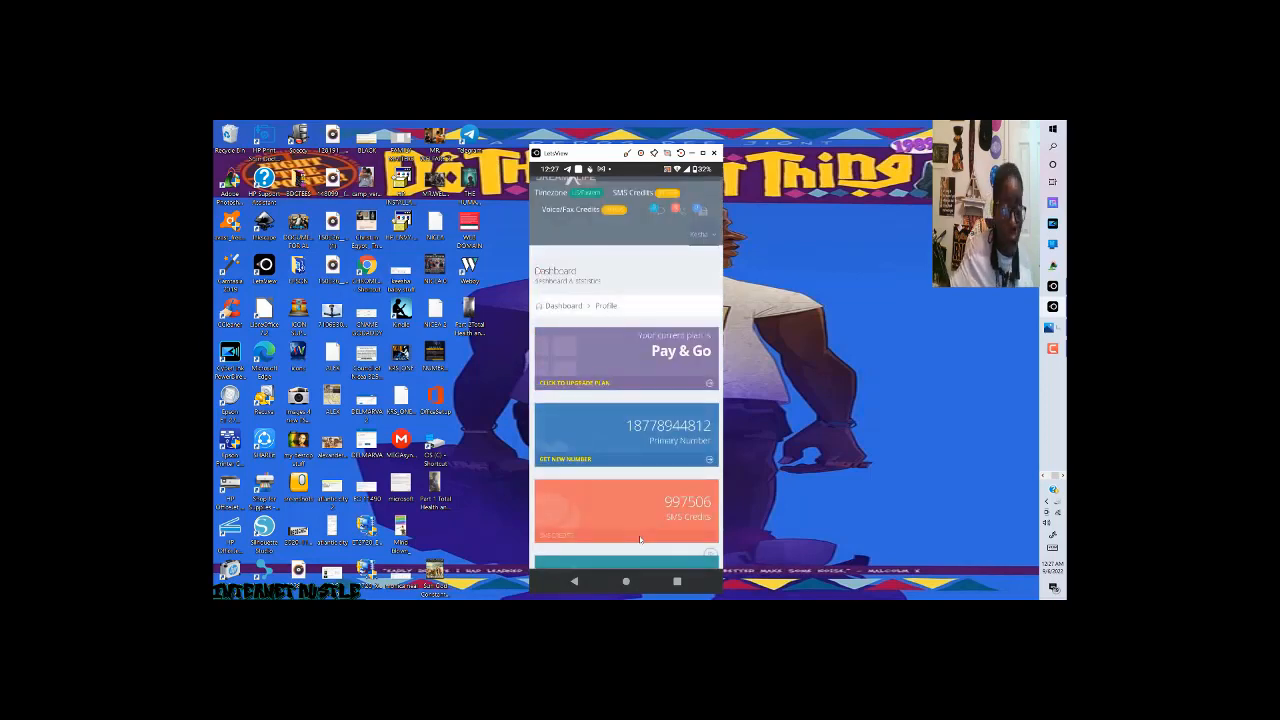
pyautogui.scroll(3)
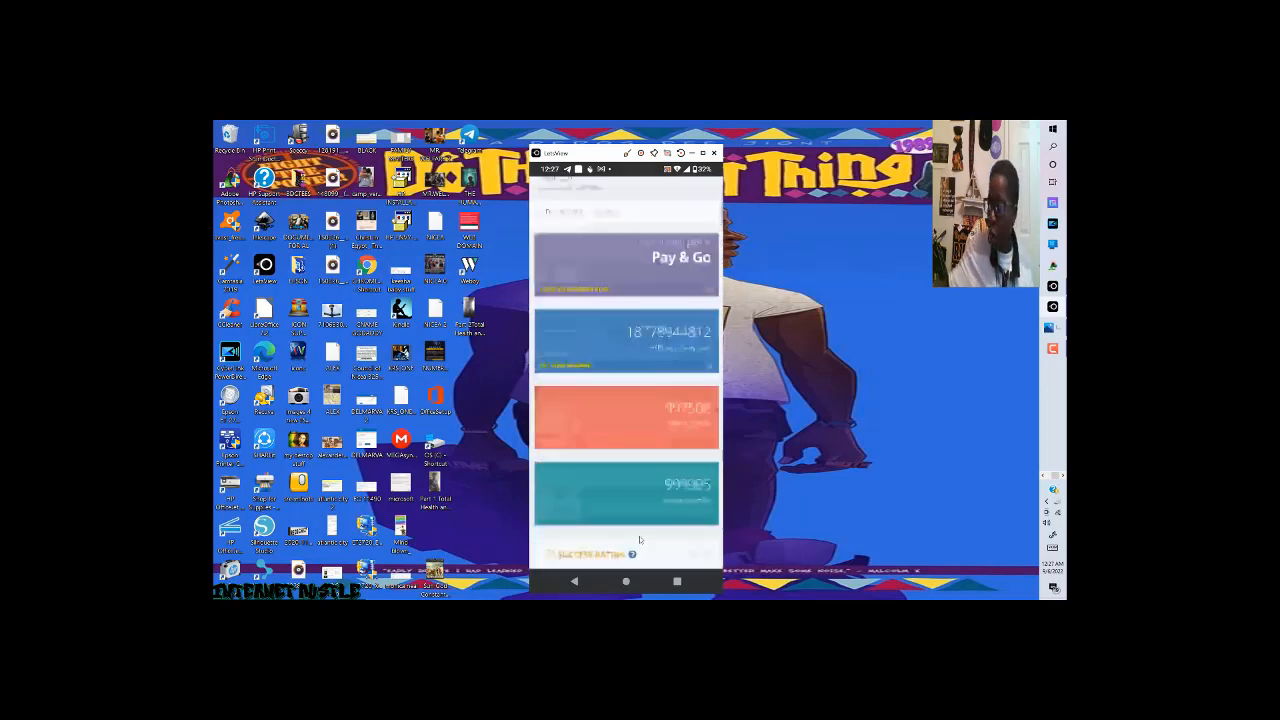